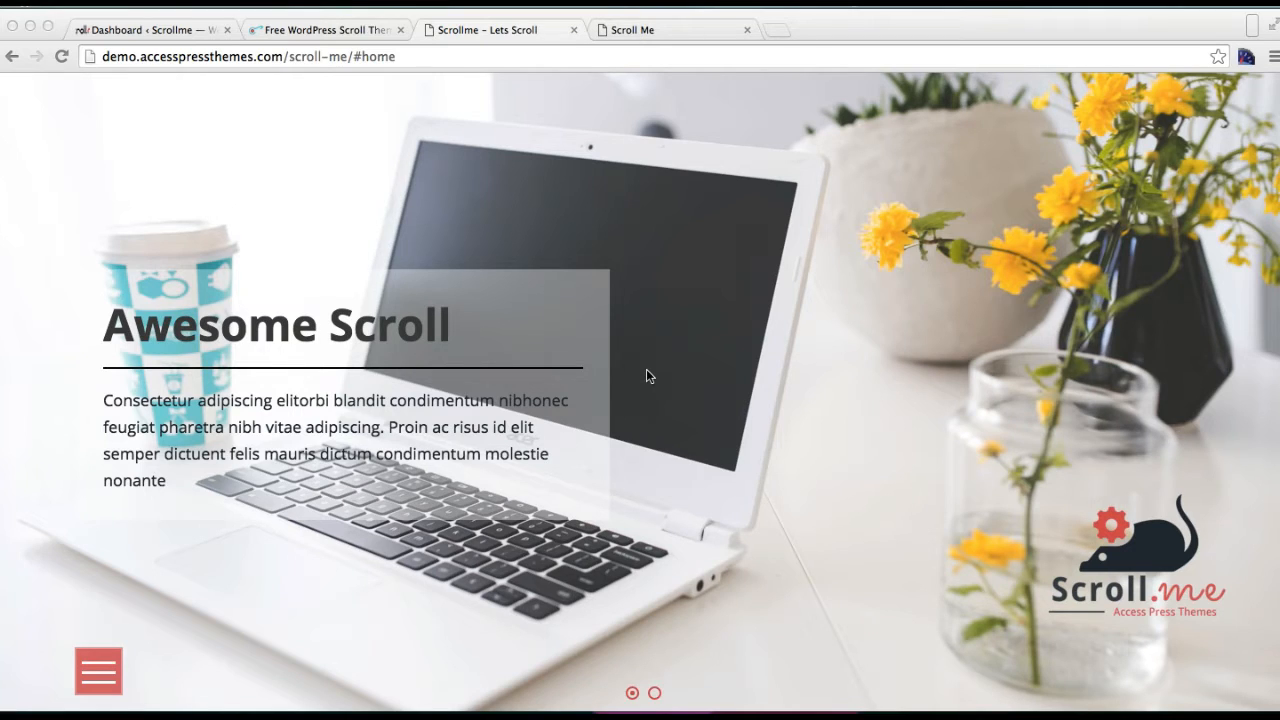
{"action": "mouse_move", "coordinate": [797, 271]}
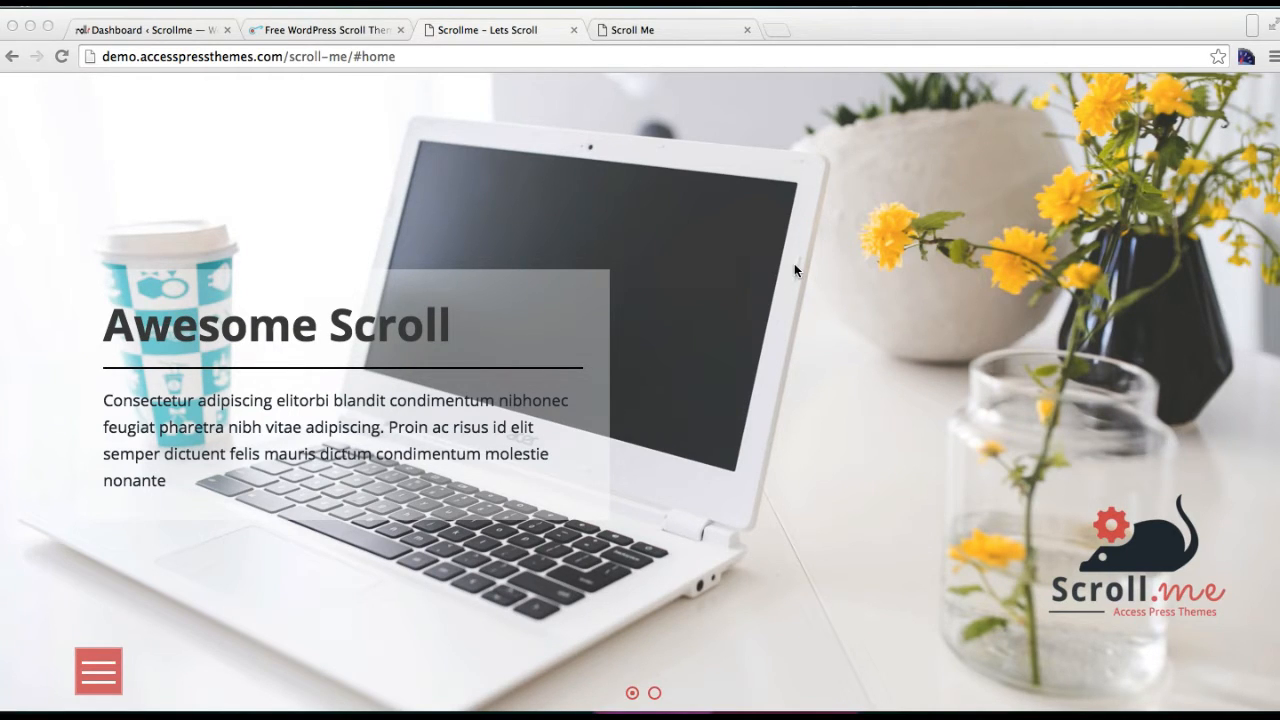
{"action": "mouse_move", "coordinate": [705, 275]}
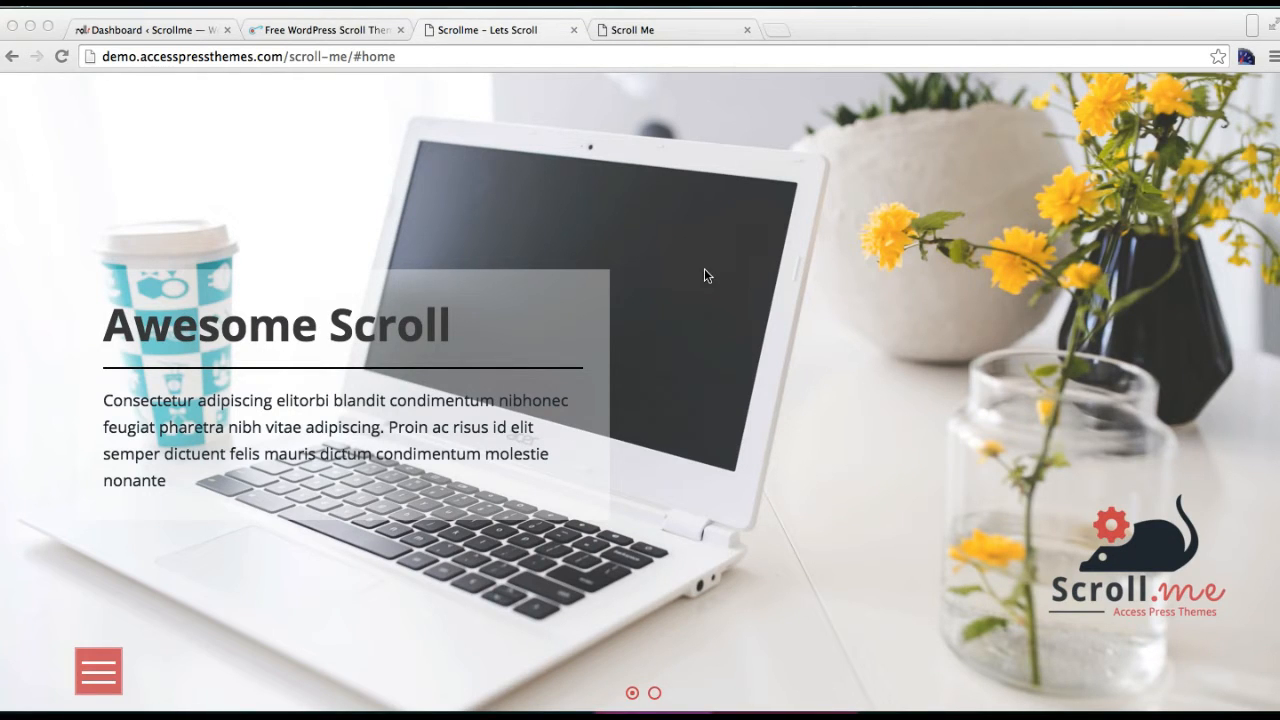
{"action": "mouse_move", "coordinate": [676, 221]}
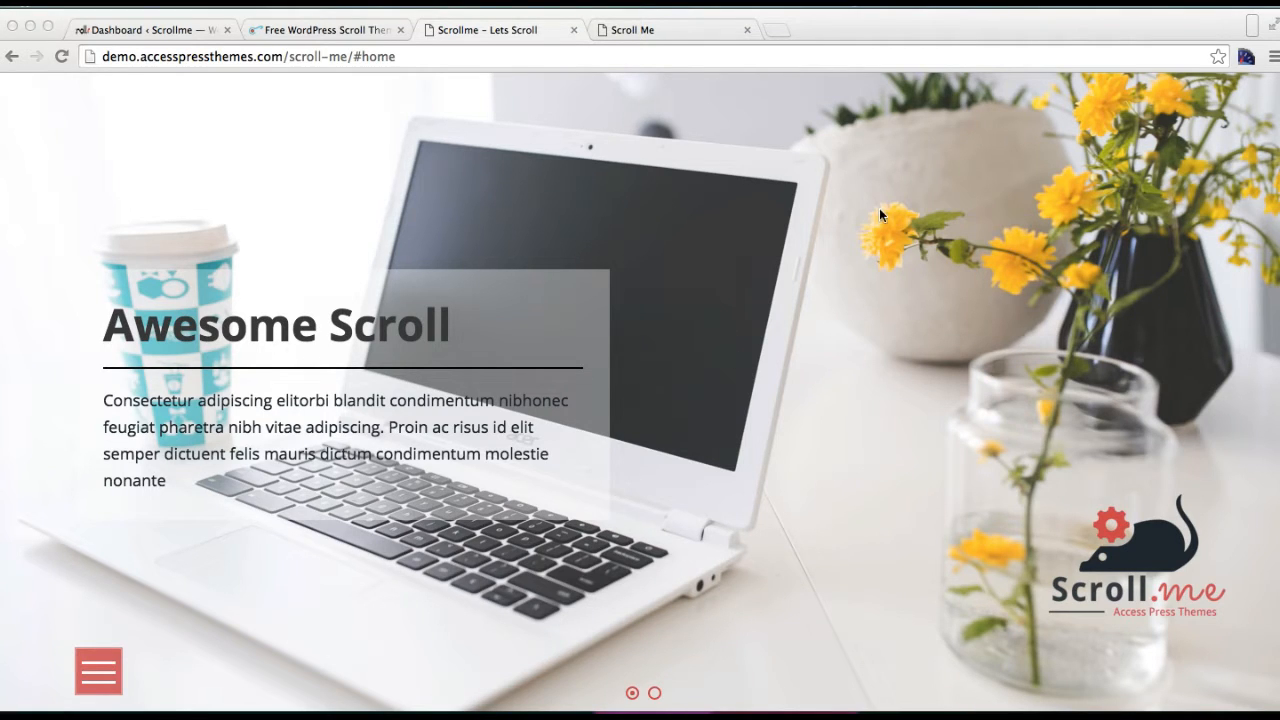
{"action": "mouse_move", "coordinate": [922, 415]}
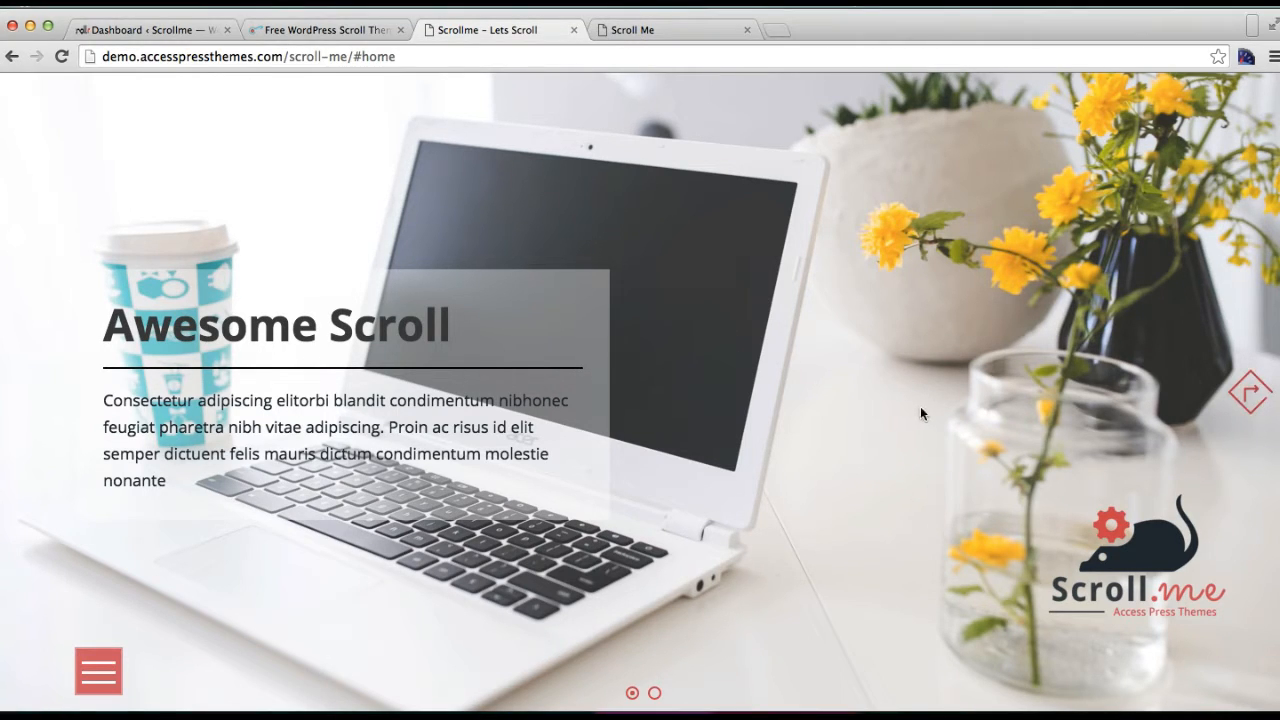
- Switch to the Dashboard tab and go to Posts > Categories
{"action": "left_click", "coordinate": [150, 29]}
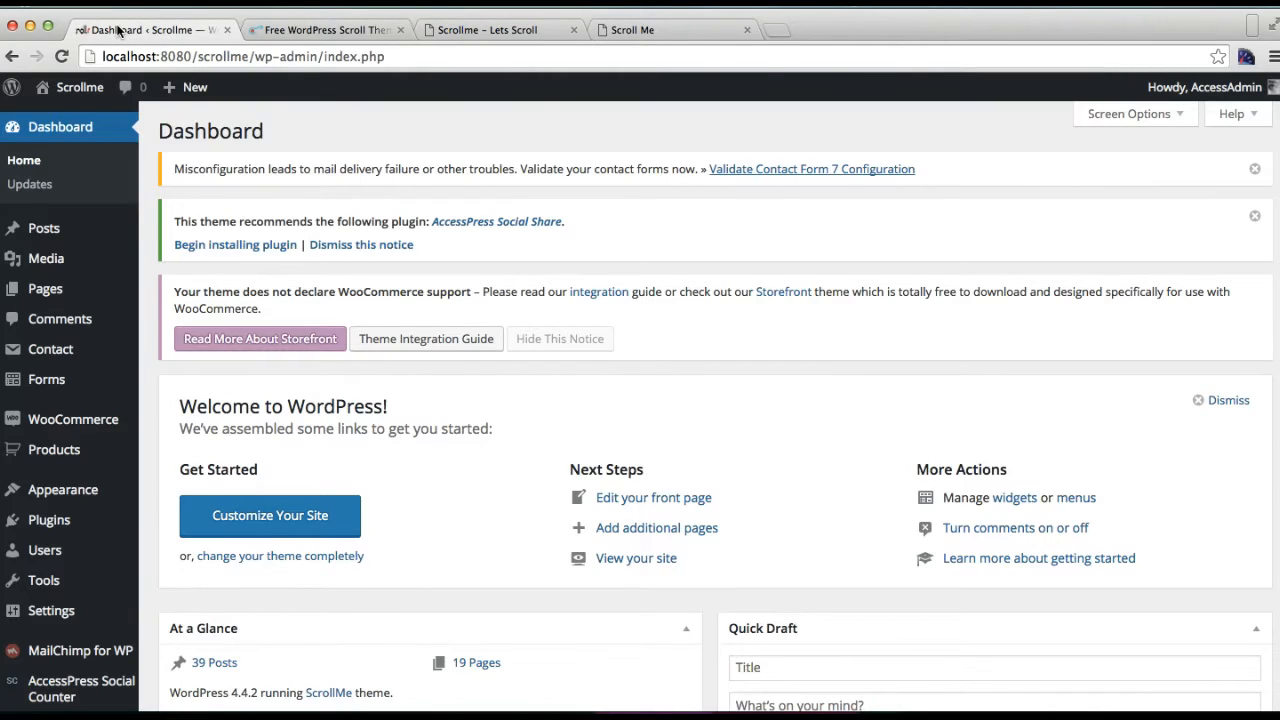
{"action": "mouse_move", "coordinate": [63, 489]}
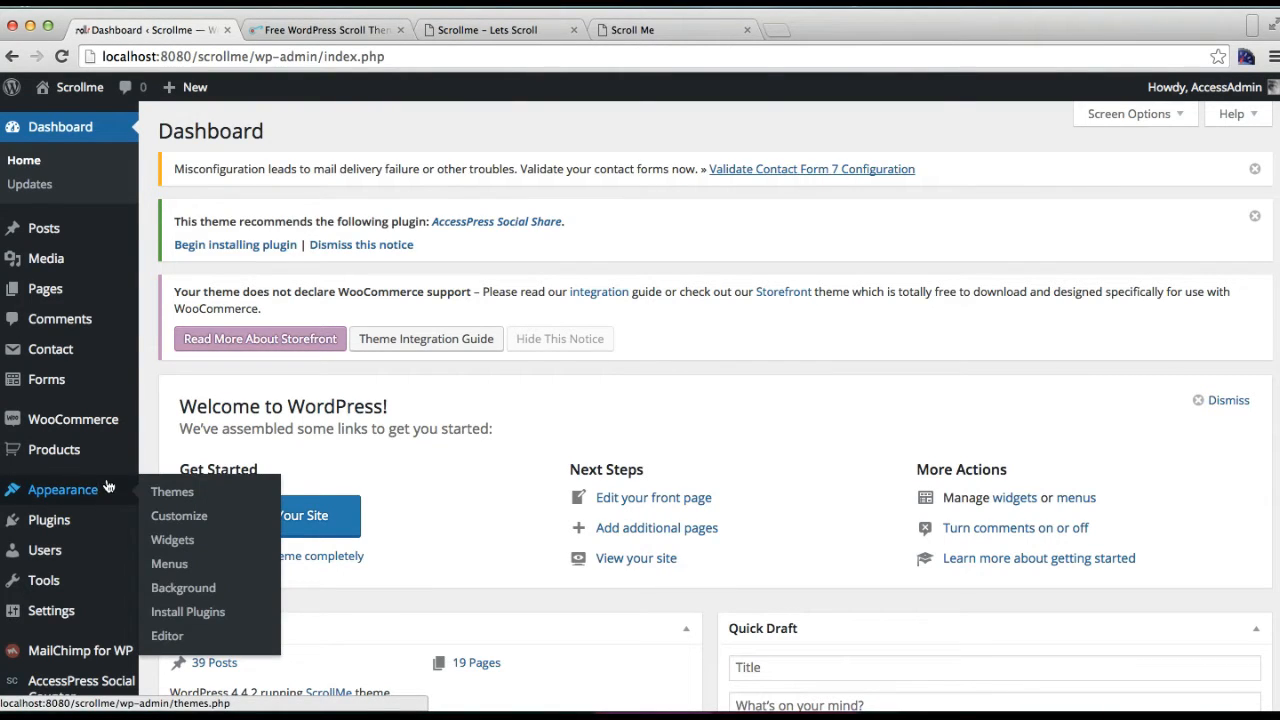
{"action": "mouse_move", "coordinate": [44, 228]}
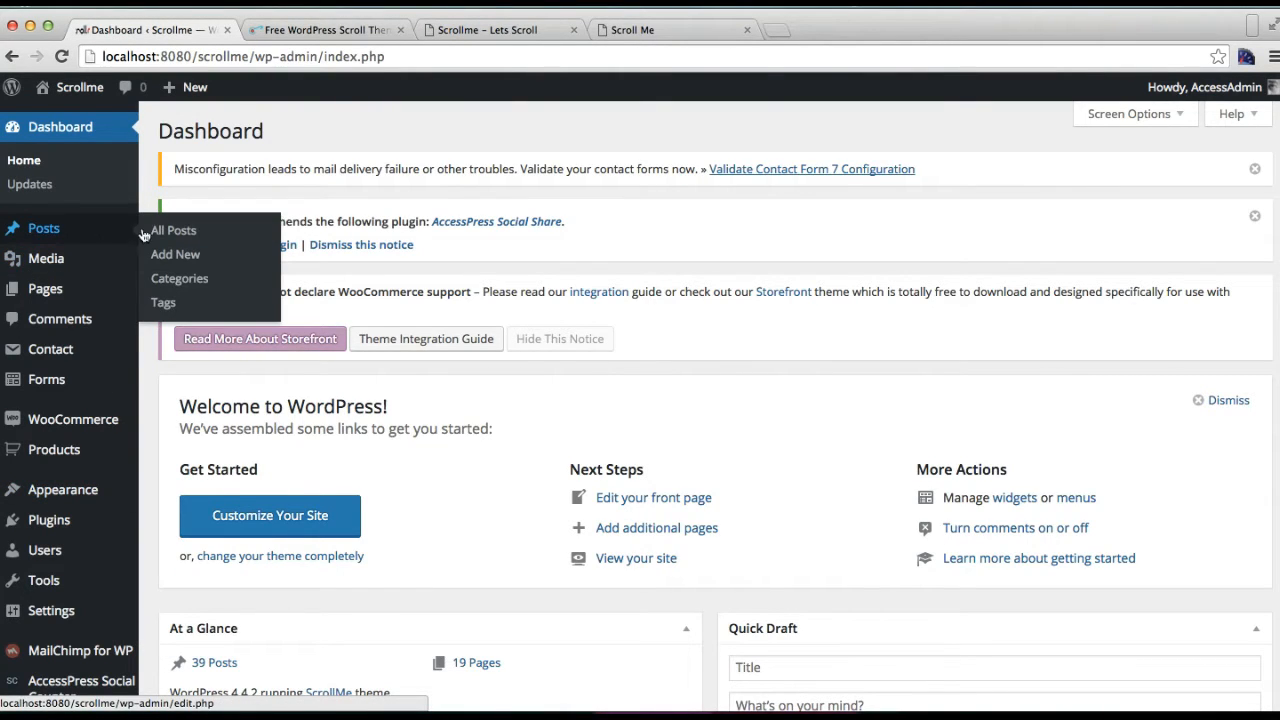
{"action": "mouse_move", "coordinate": [179, 278]}
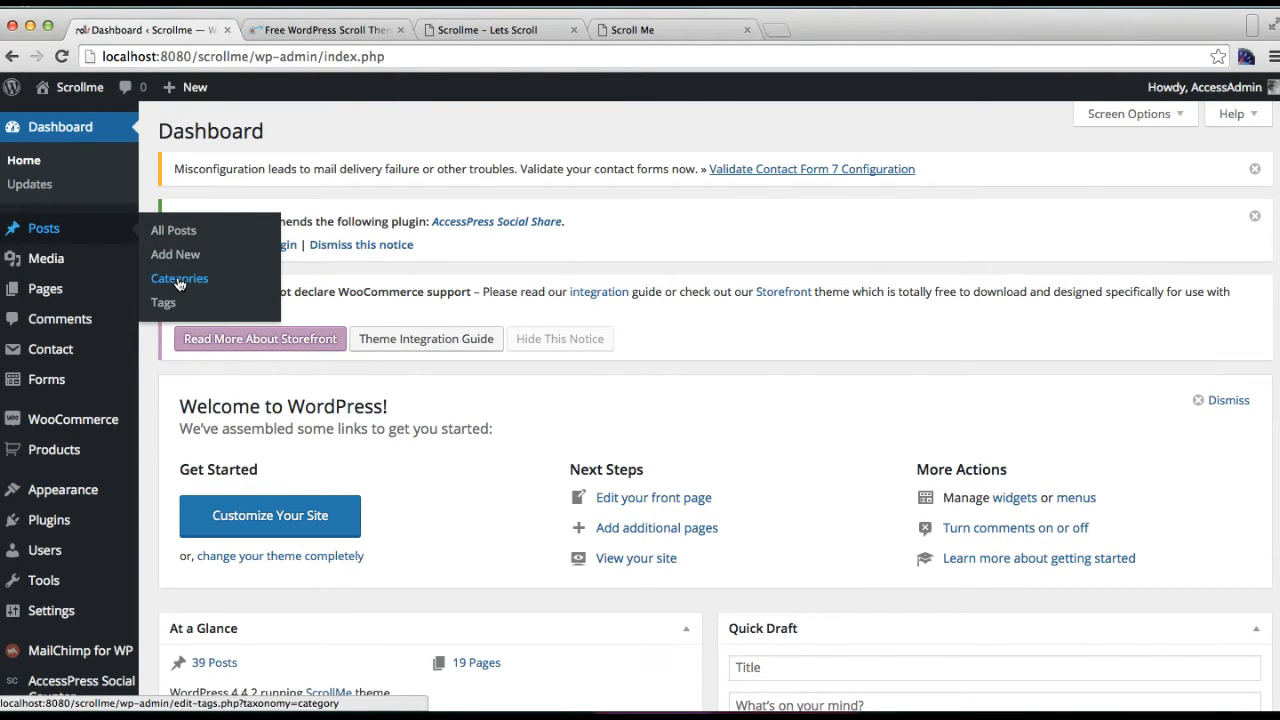
{"action": "left_click", "coordinate": [179, 278]}
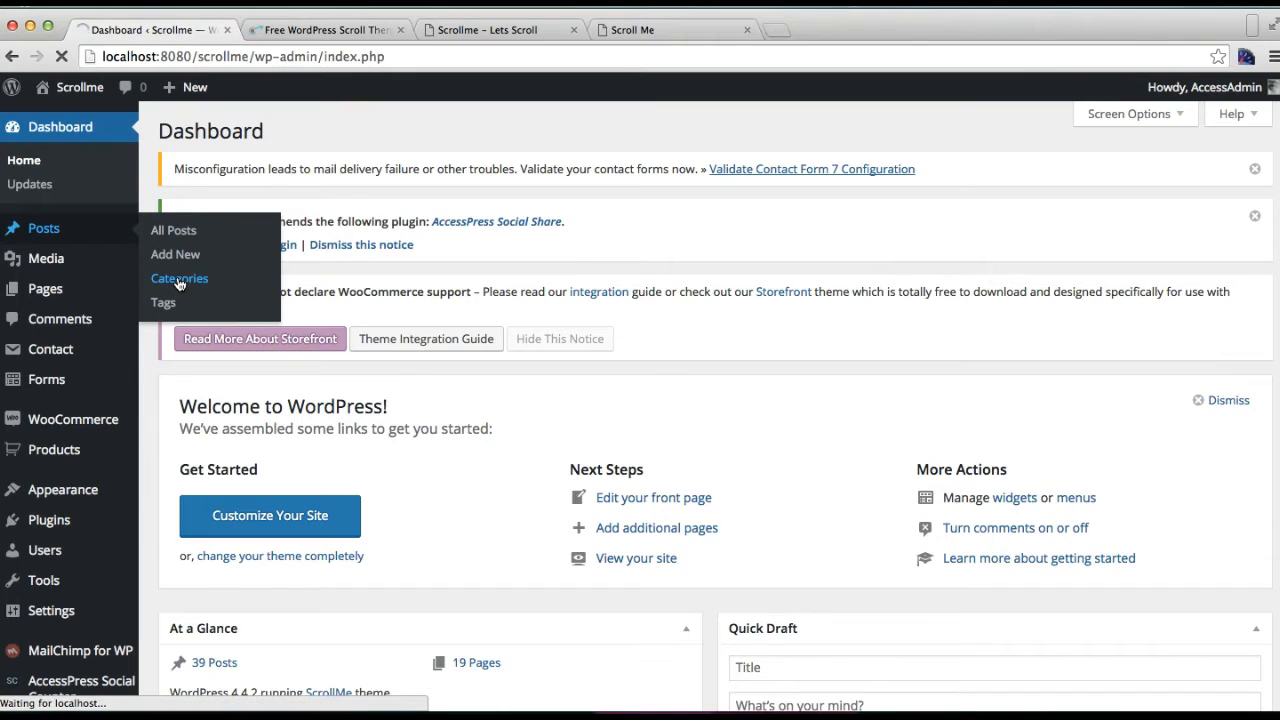
- Add a new post category named 'Slider' and open its post list
{"action": "left_click", "coordinate": [179, 278]}
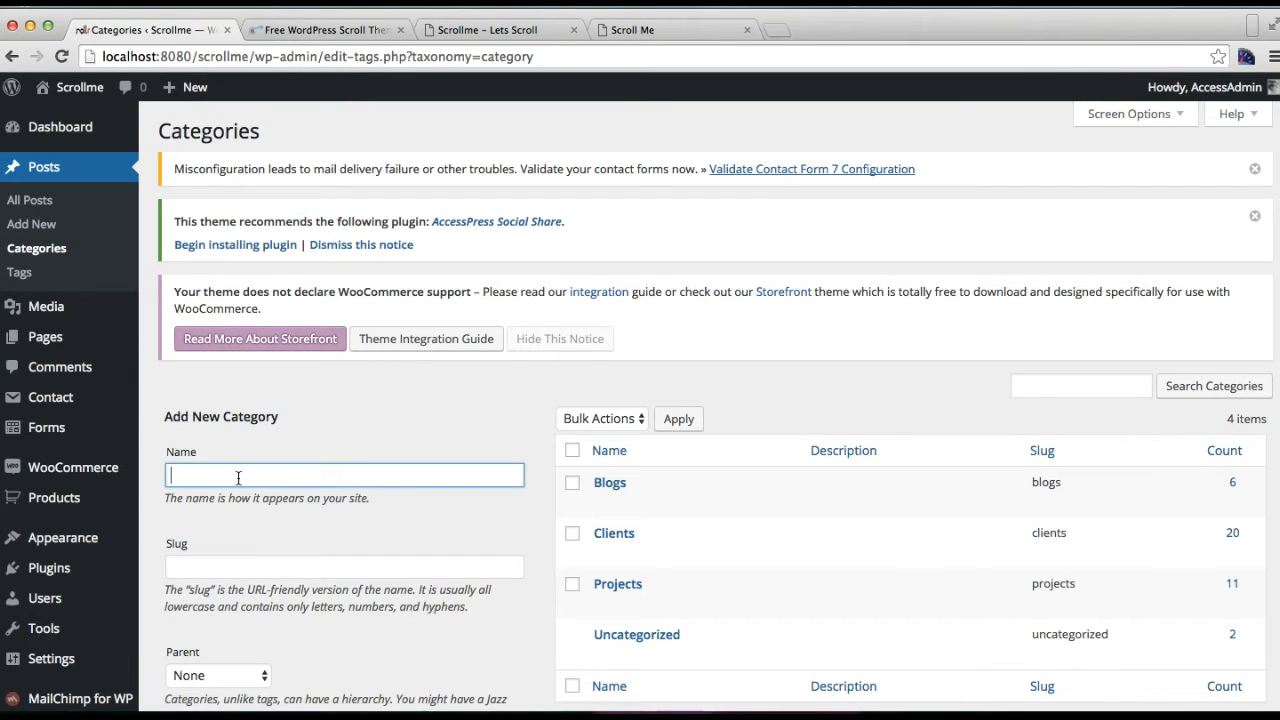
{"action": "type", "text": "Slider"}
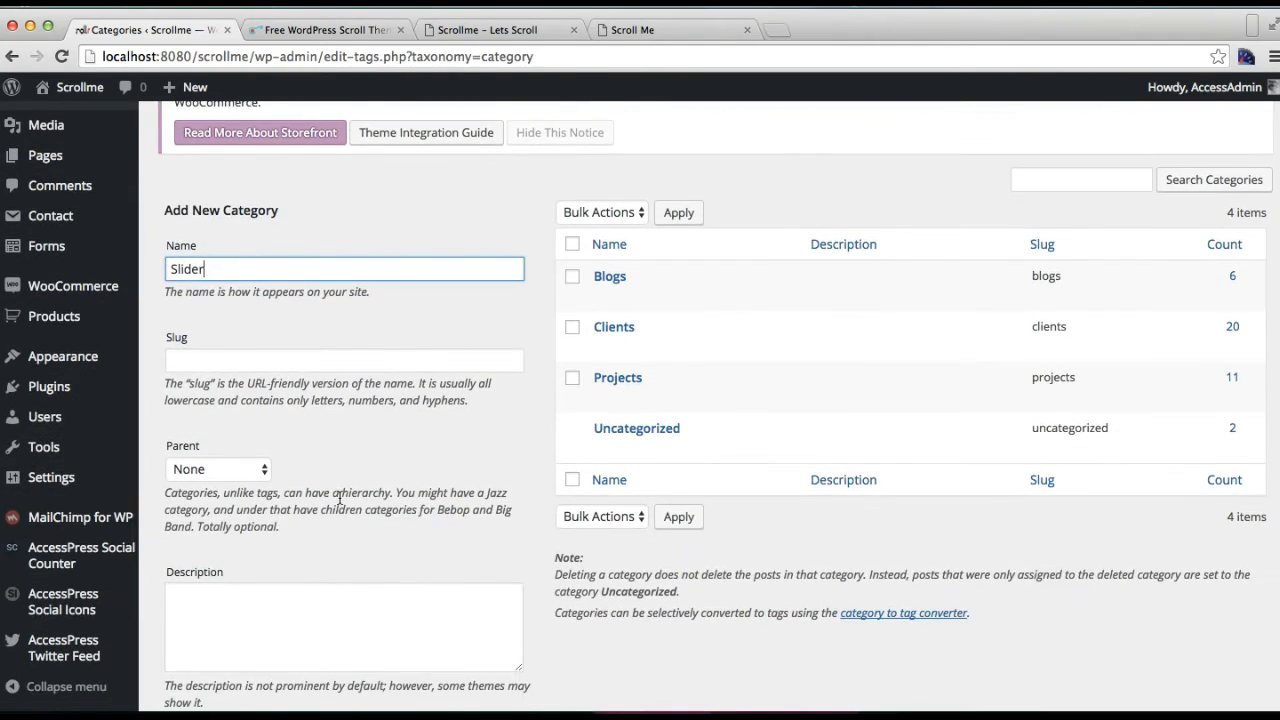
{"action": "scroll", "scroll_direction": "down", "scroll_amount": 3}
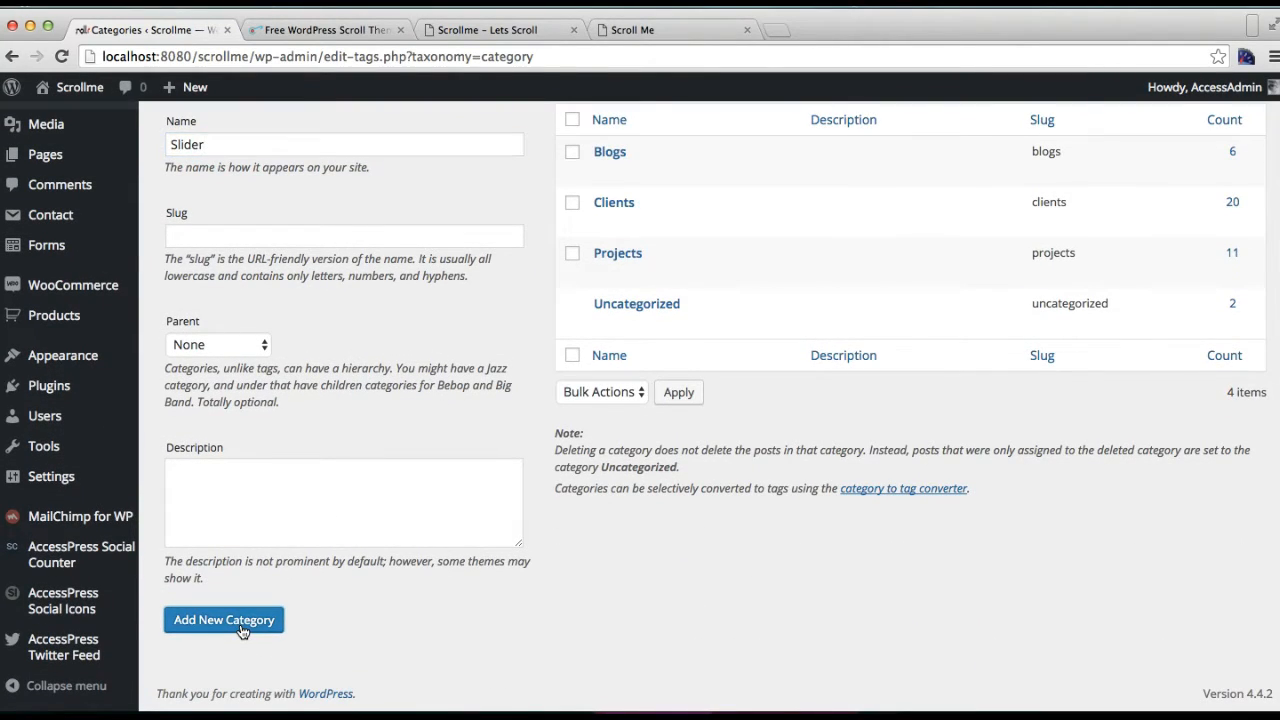
{"action": "left_click", "coordinate": [223, 619]}
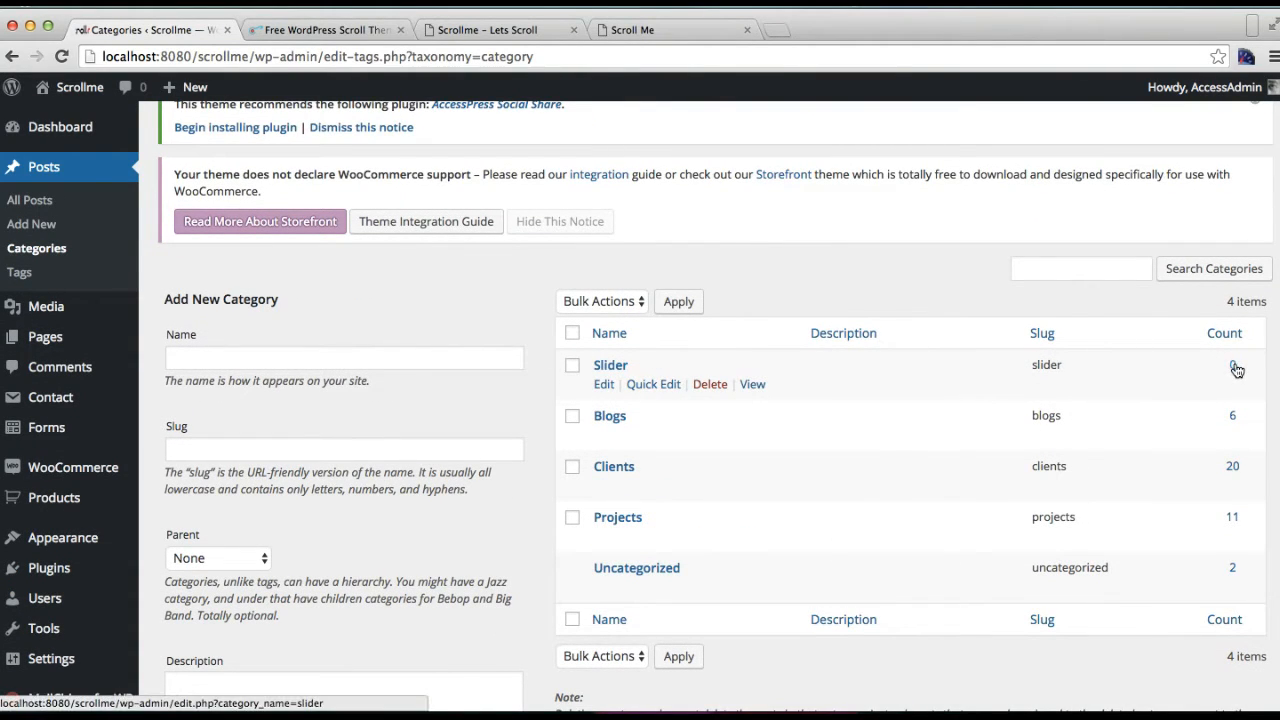
{"action": "left_click", "coordinate": [1233, 364]}
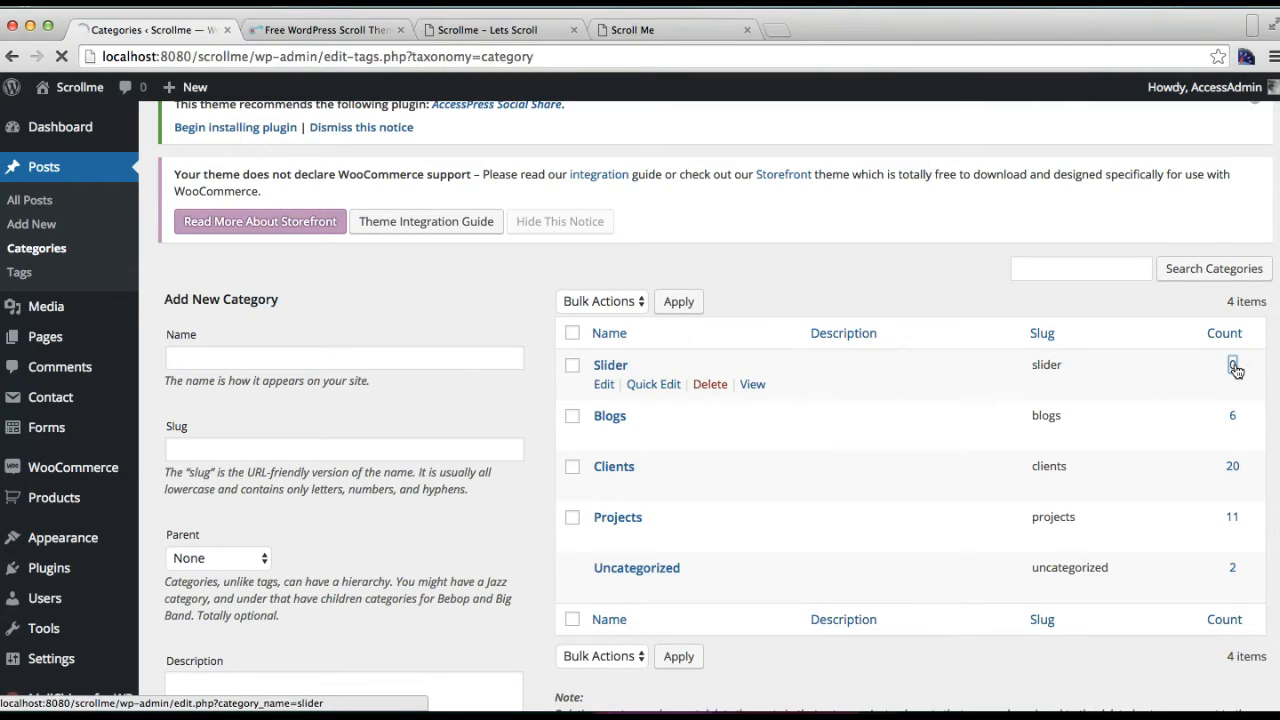
- Confirm the Slider category has no posts, then start a new post
{"action": "left_click", "coordinate": [1233, 364]}
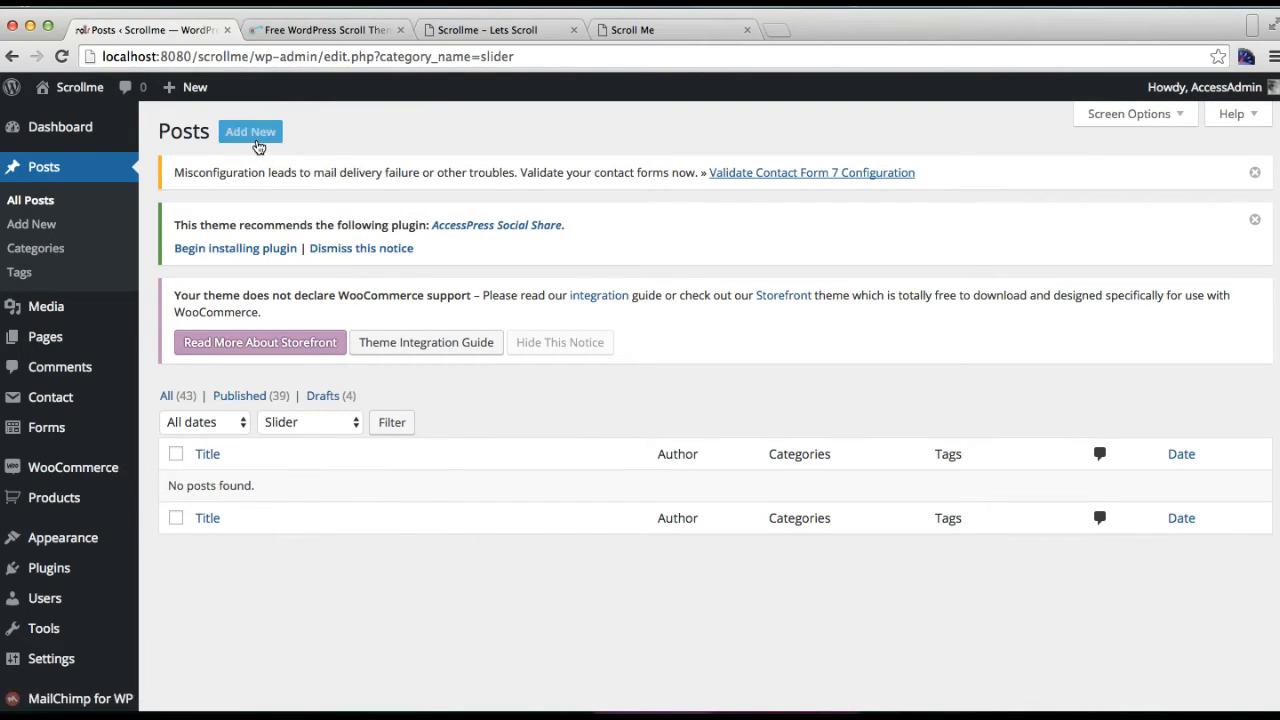
{"action": "mouse_move", "coordinate": [250, 135]}
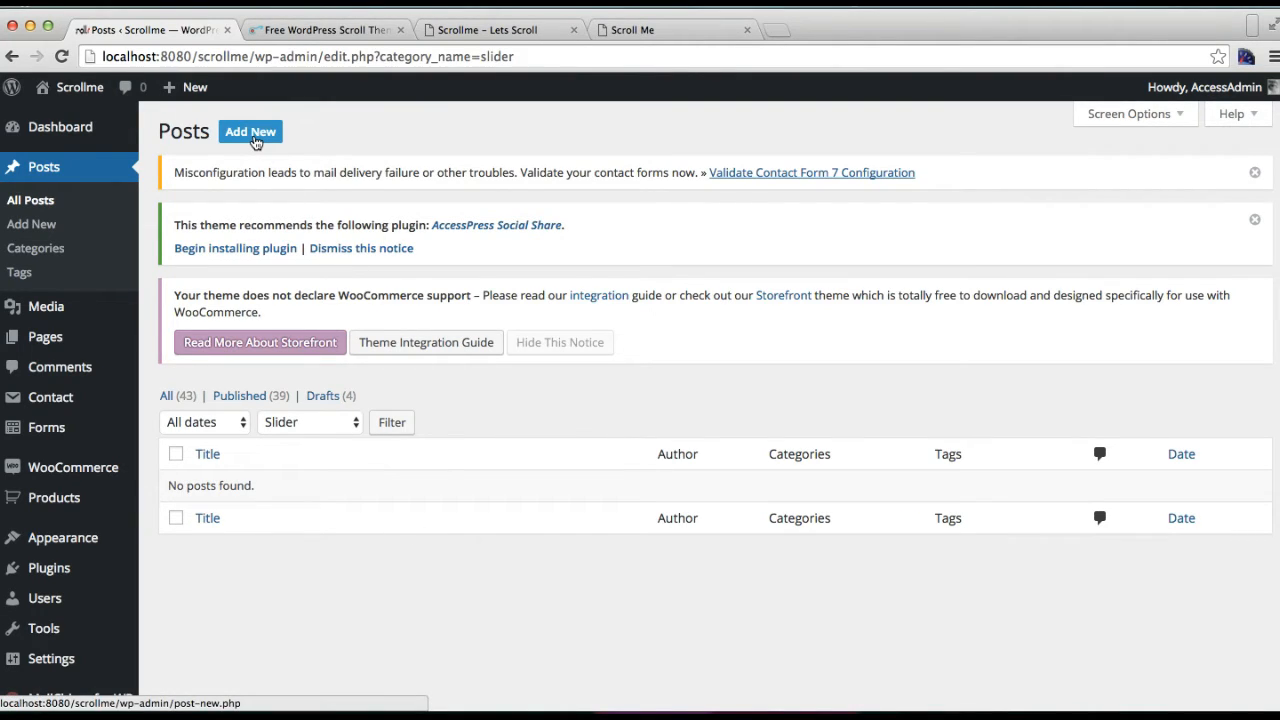
{"action": "left_click", "coordinate": [250, 131]}
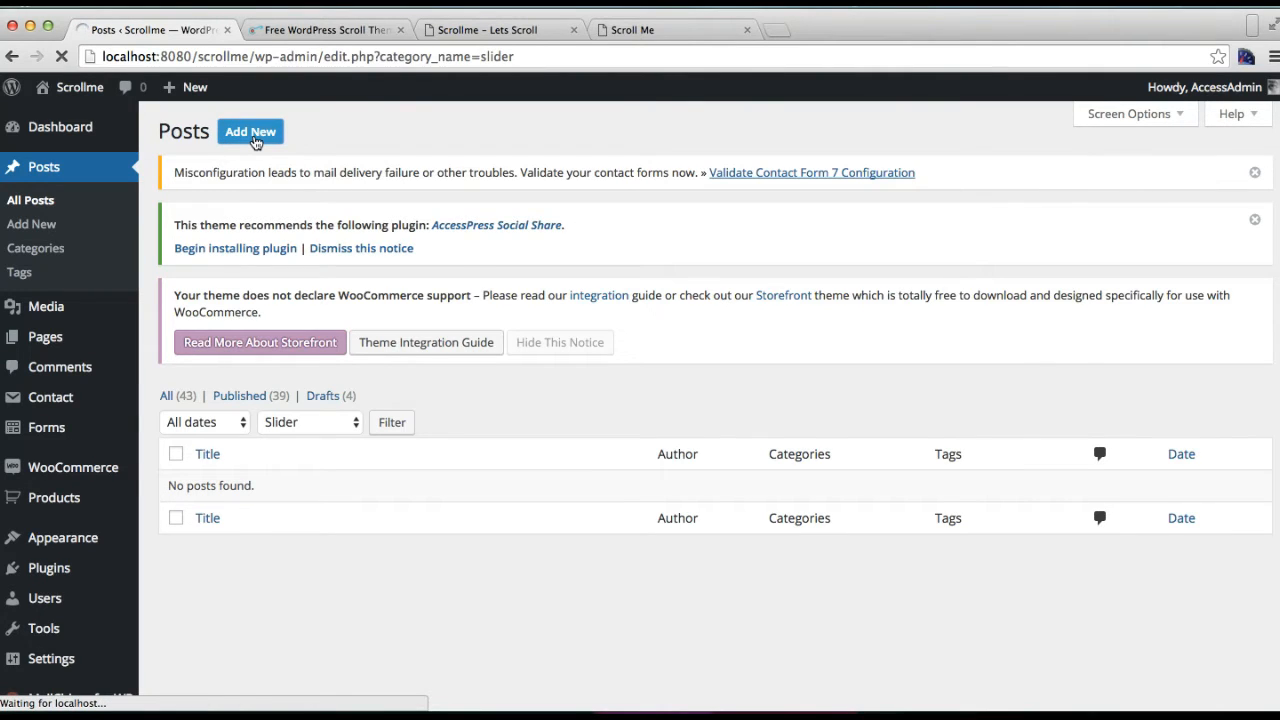
- Title the new post 'Awesome Scroll' and fill its body with lorem ipsum text
{"action": "left_click", "coordinate": [250, 131]}
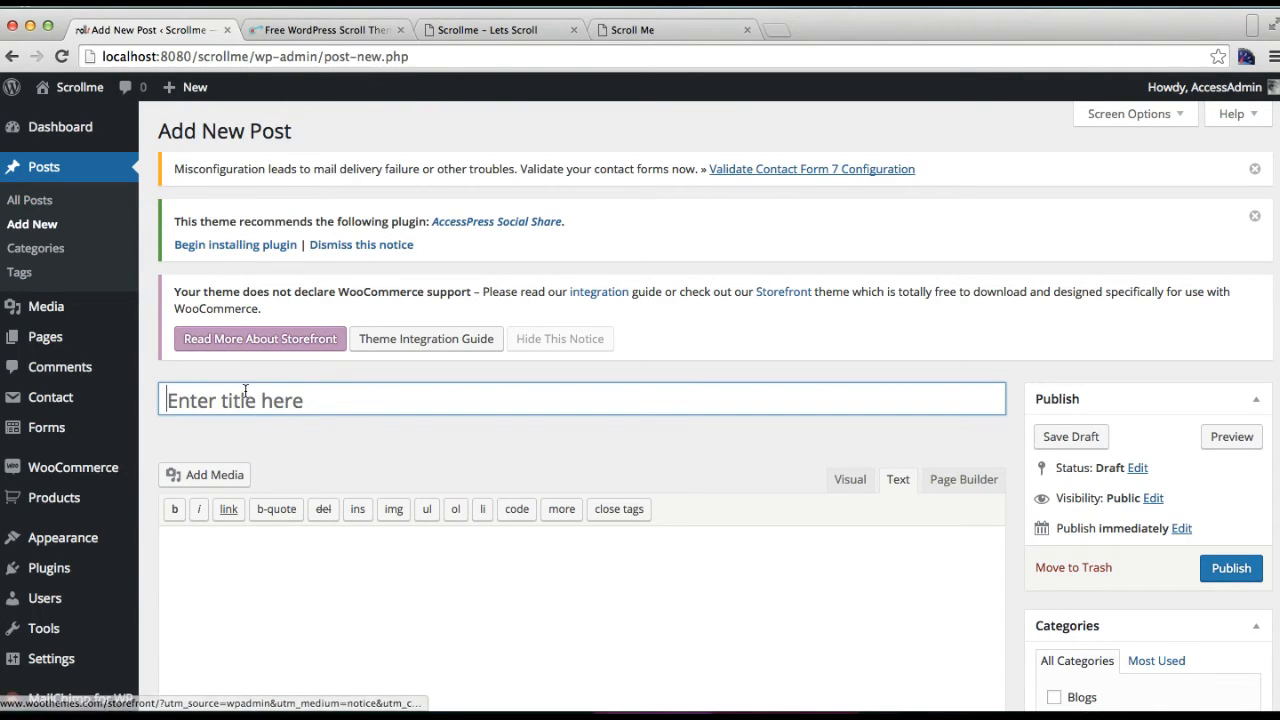
{"action": "type", "text": "A"}
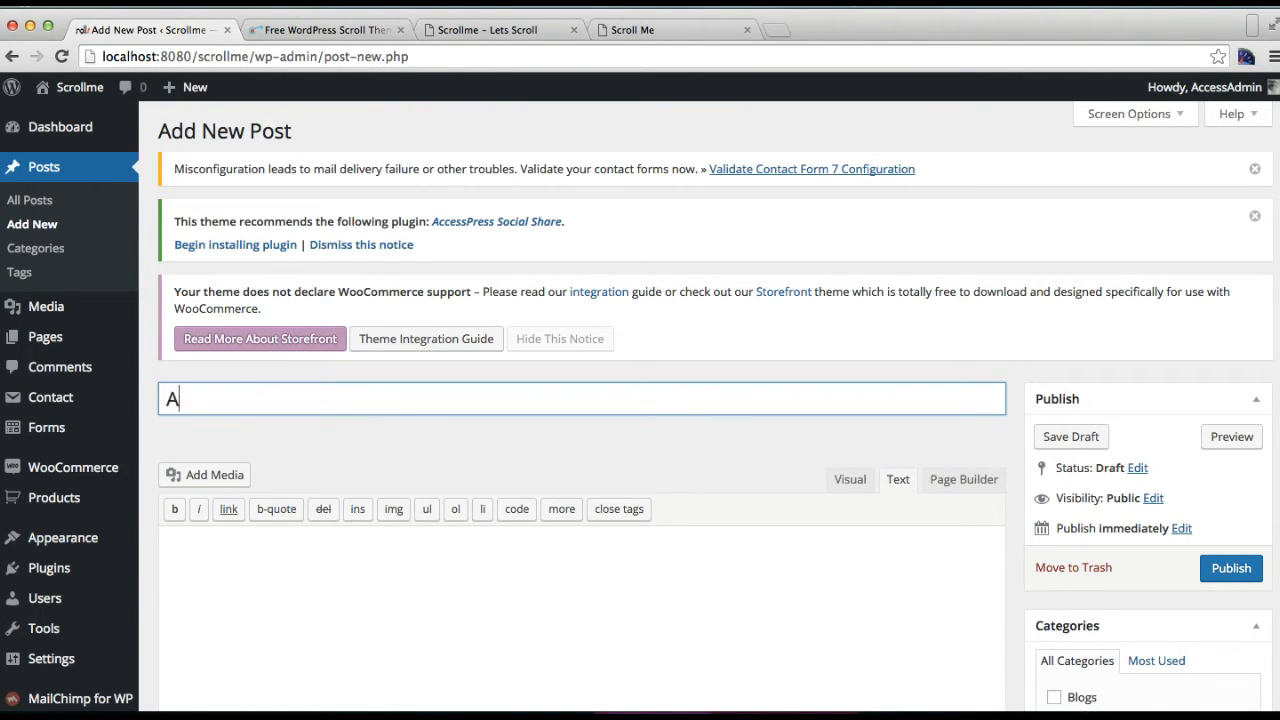
{"action": "type", "text": "wesome Scroll"}
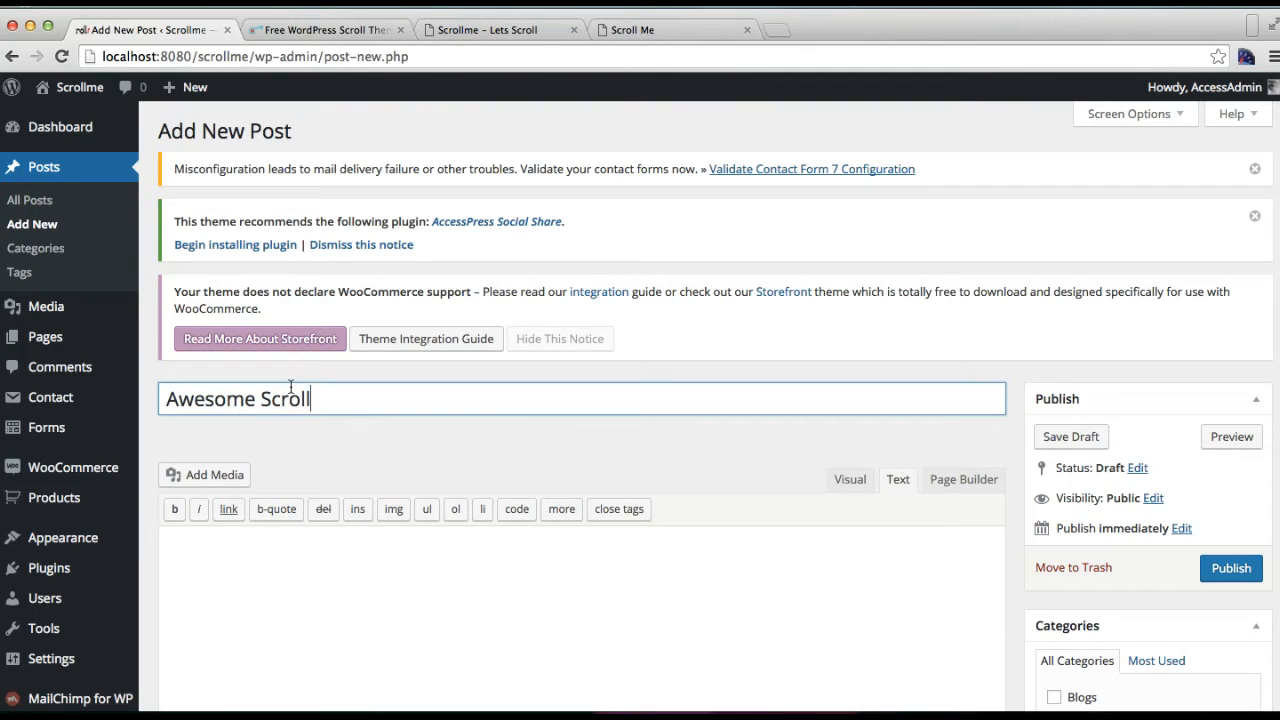
{"action": "scroll", "scroll_direction": "down", "scroll_amount": 3}
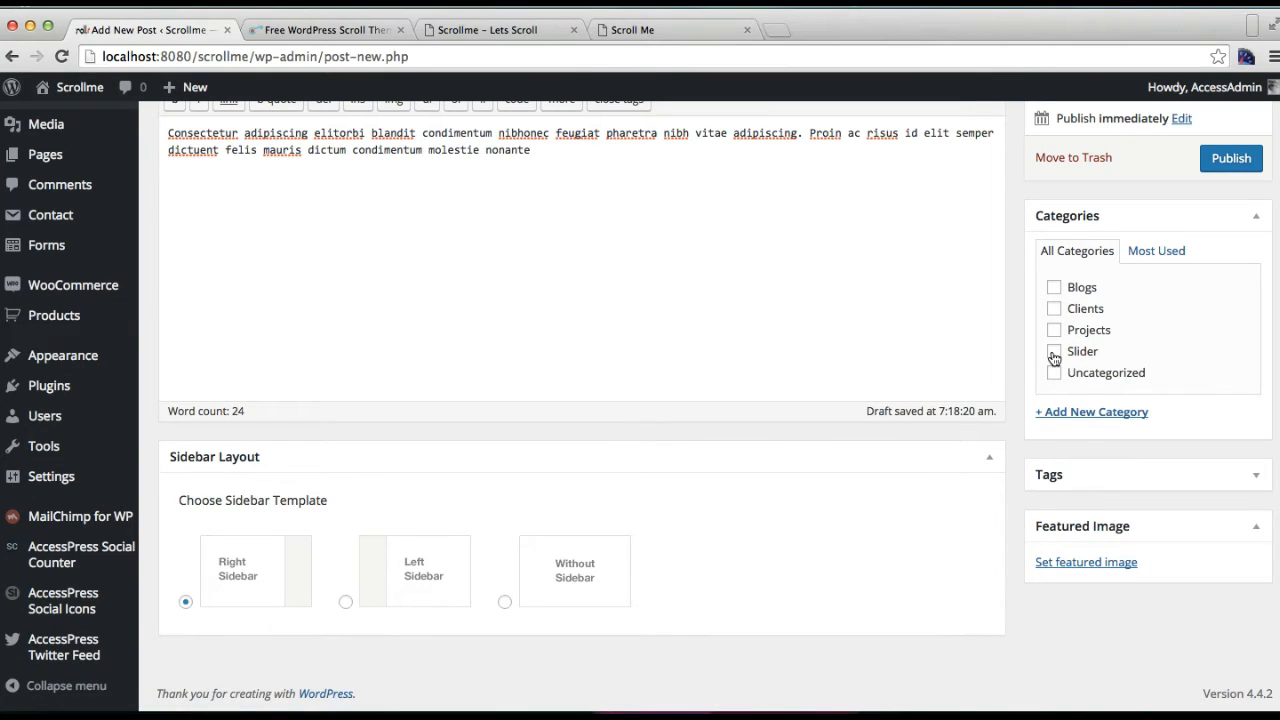
- Assign the Slider category and set a desk photo as the featured image
{"action": "left_click", "coordinate": [1053, 351]}
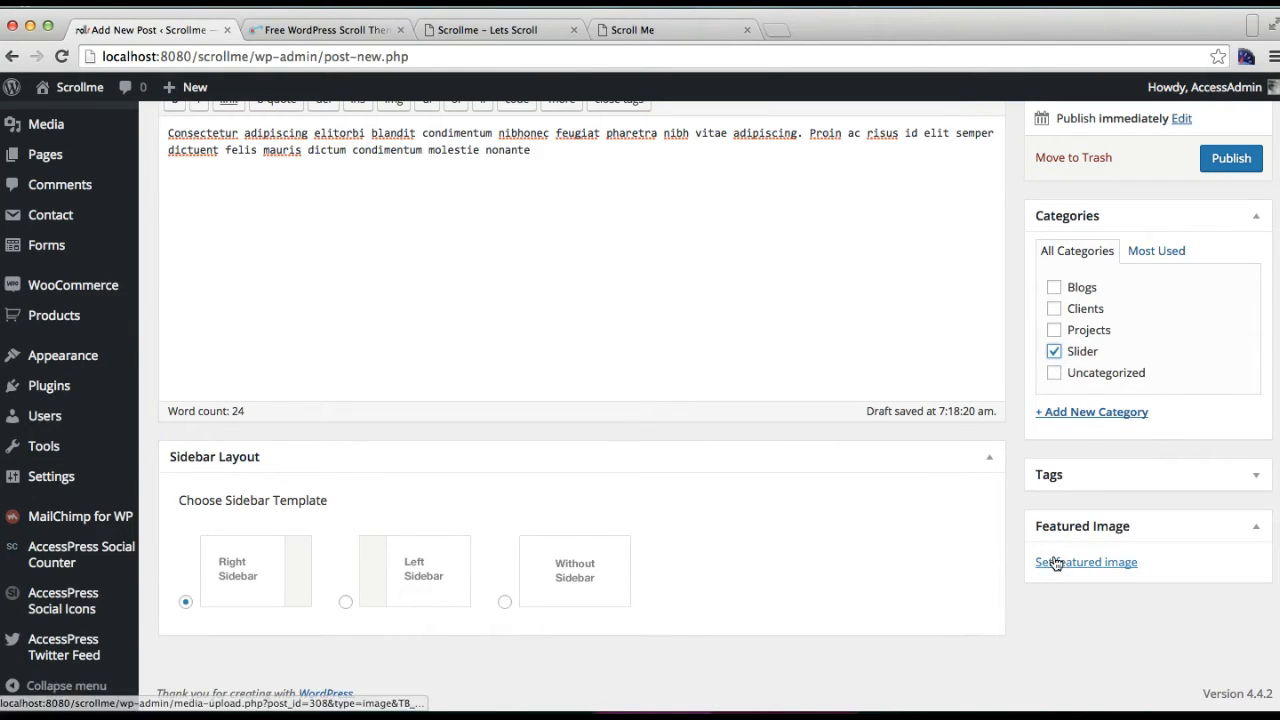
{"action": "left_click", "coordinate": [1086, 561]}
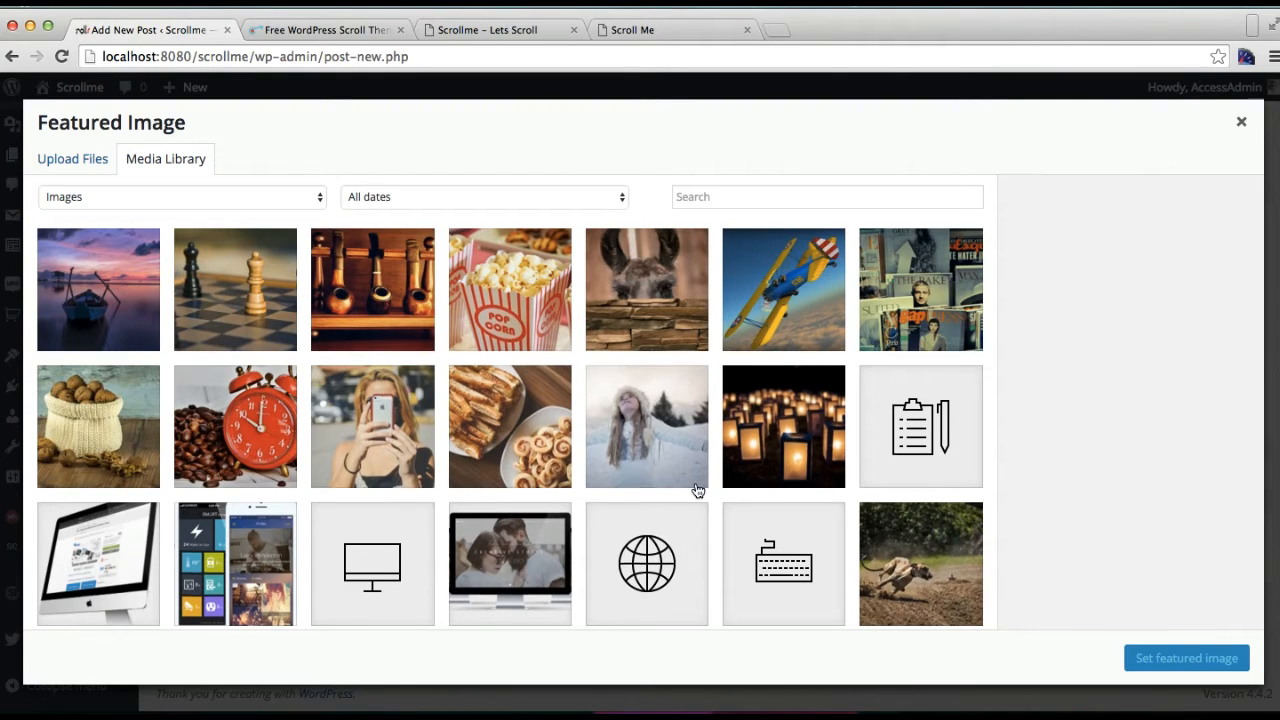
{"action": "scroll", "scroll_direction": "down", "scroll_amount": 3}
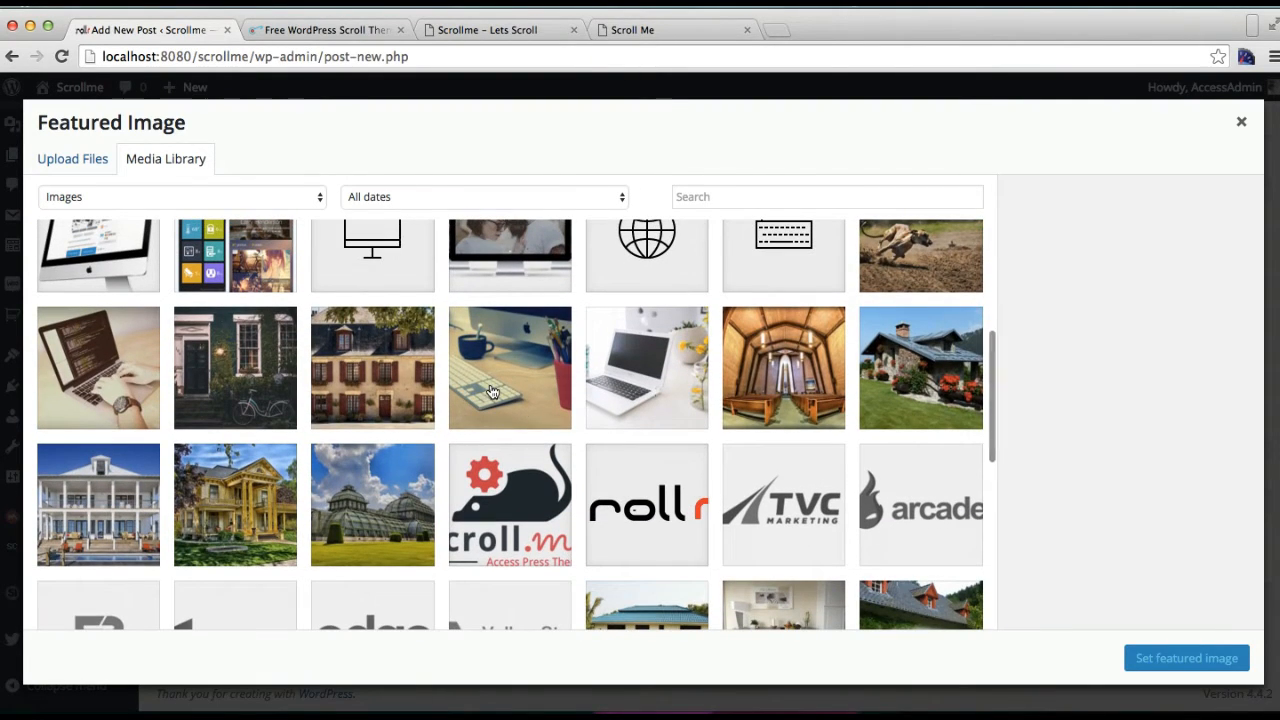
{"action": "left_click", "coordinate": [1241, 122]}
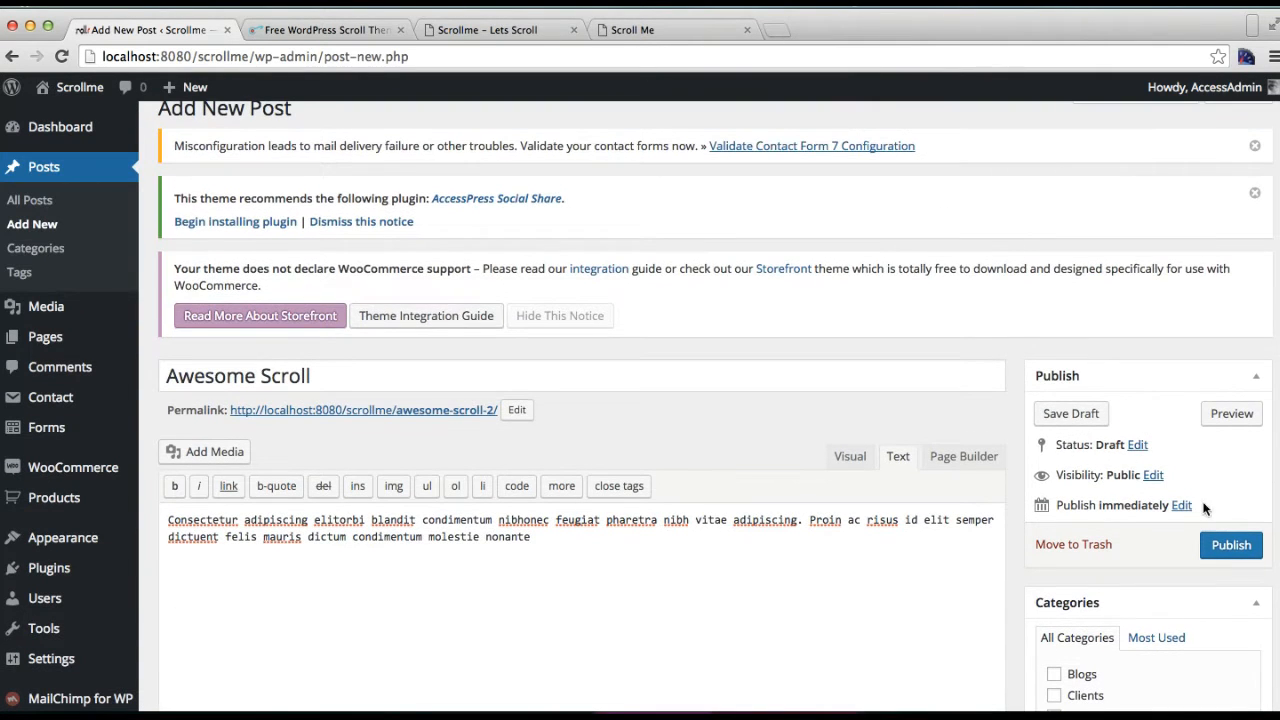
- Publish the Awesome Scroll post
{"action": "left_click", "coordinate": [1231, 545]}
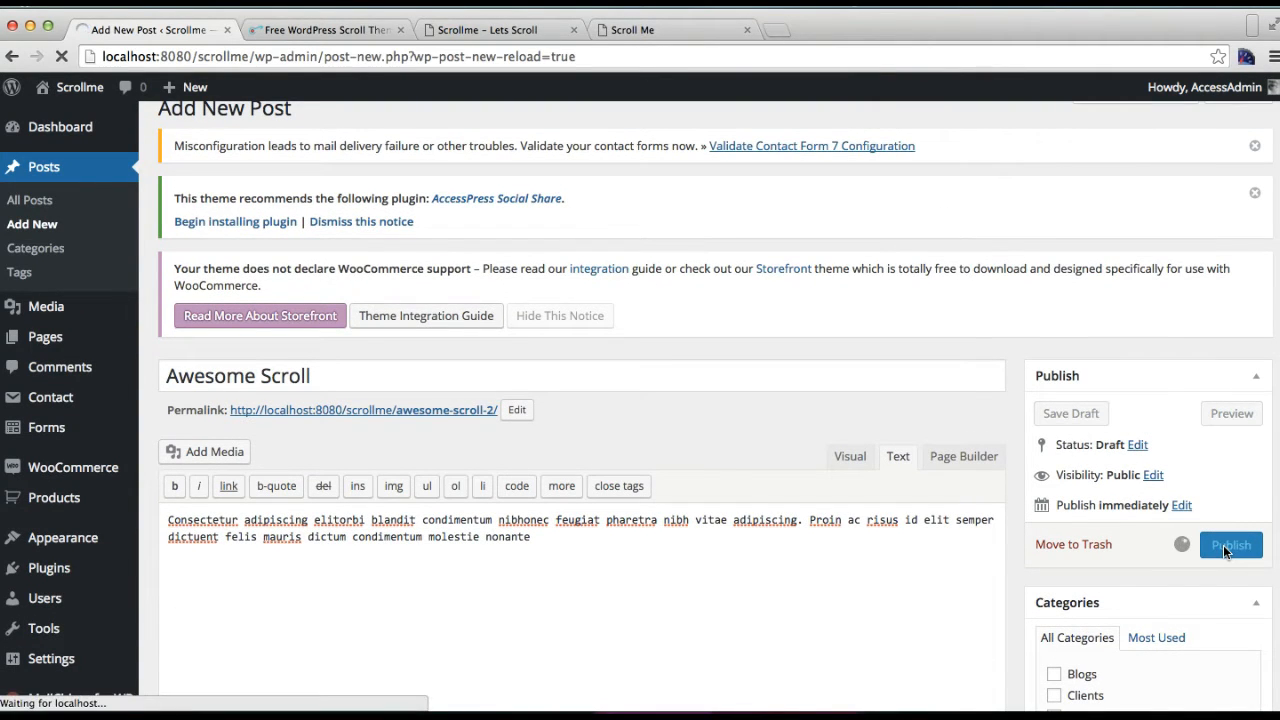
{"action": "left_click", "coordinate": [1230, 544]}
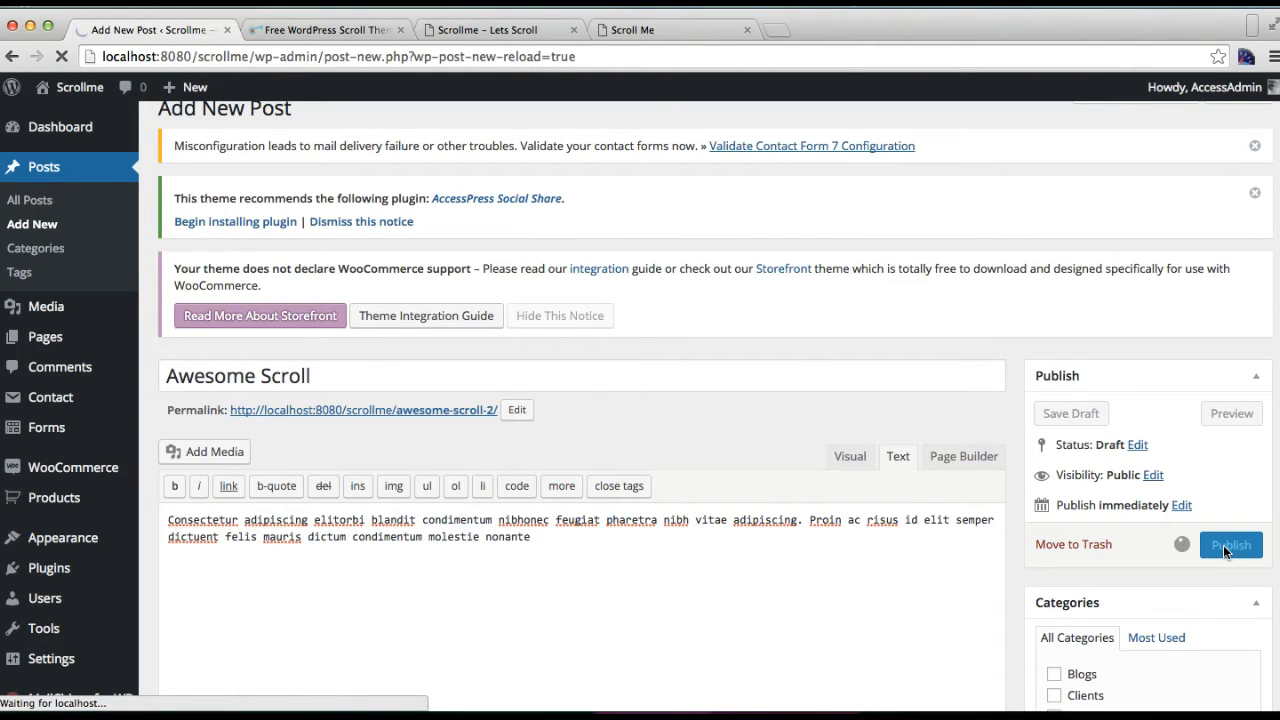
{"action": "left_click", "coordinate": [1231, 545]}
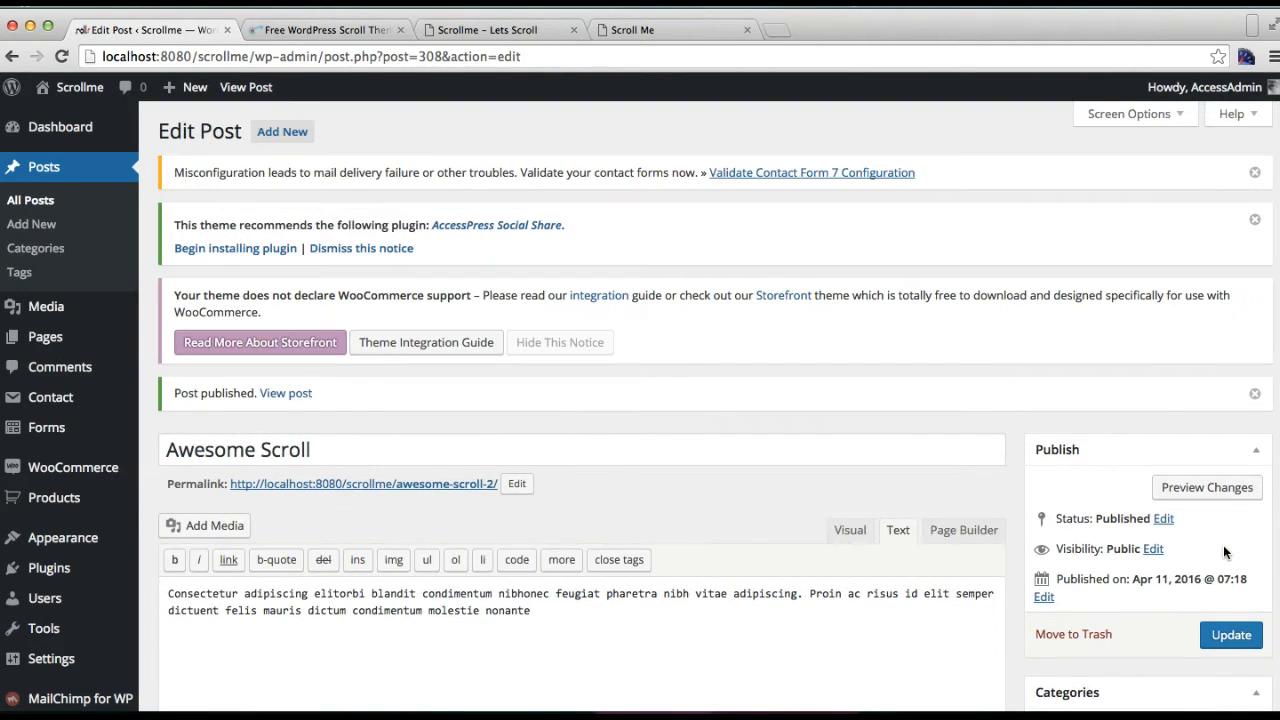
{"action": "mouse_move", "coordinate": [330, 200]}
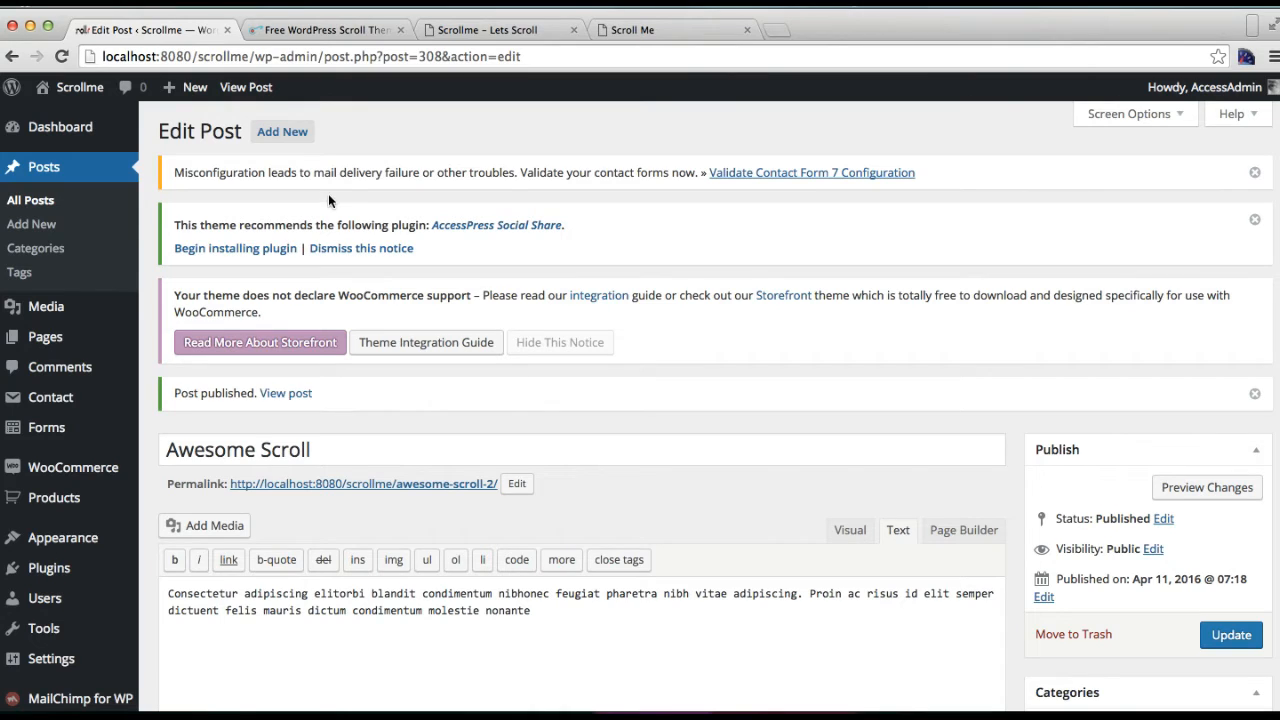
- Add a new post and enter 'Awesome Slider' as its title
{"action": "left_click", "coordinate": [282, 131]}
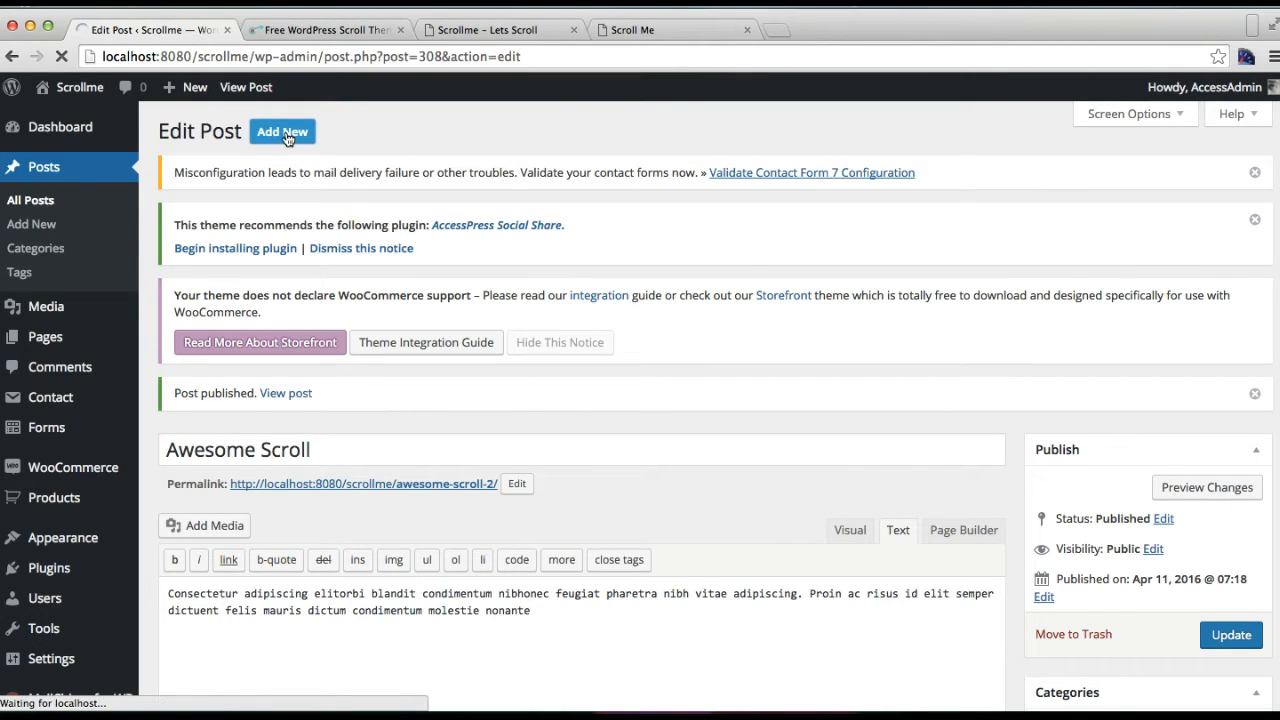
{"action": "left_click", "coordinate": [282, 131]}
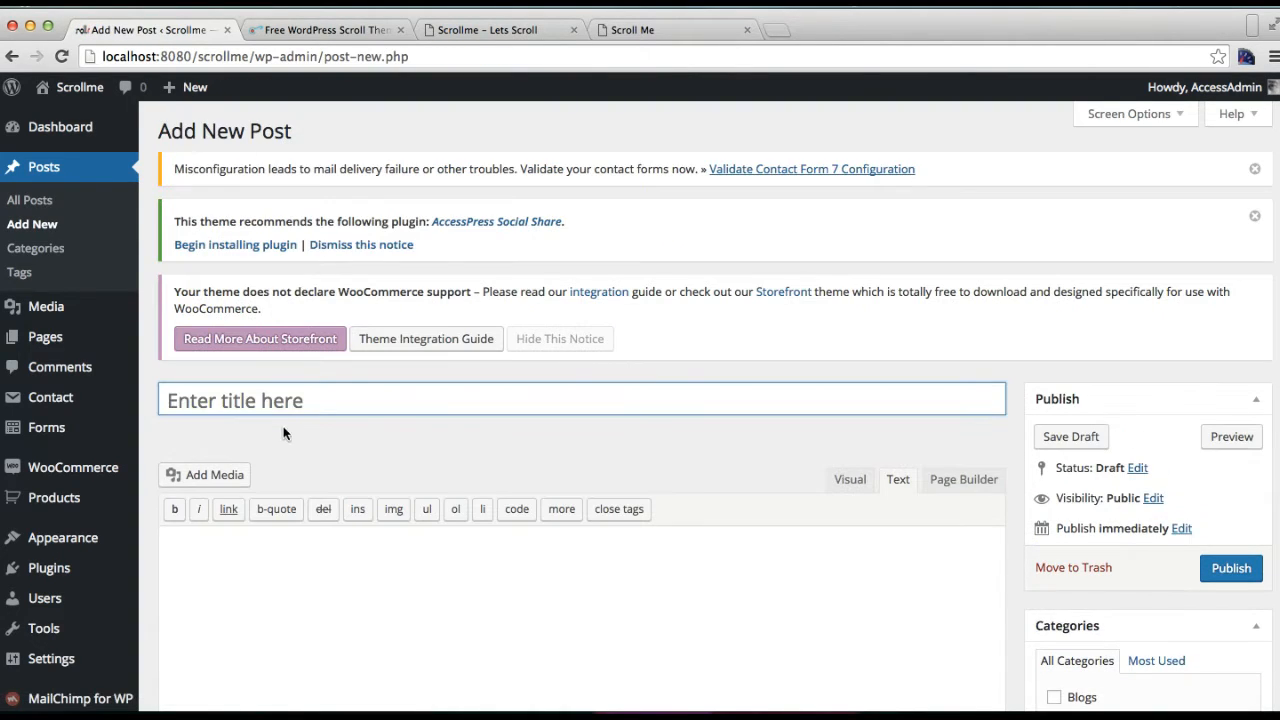
{"action": "type", "text": "Awe"}
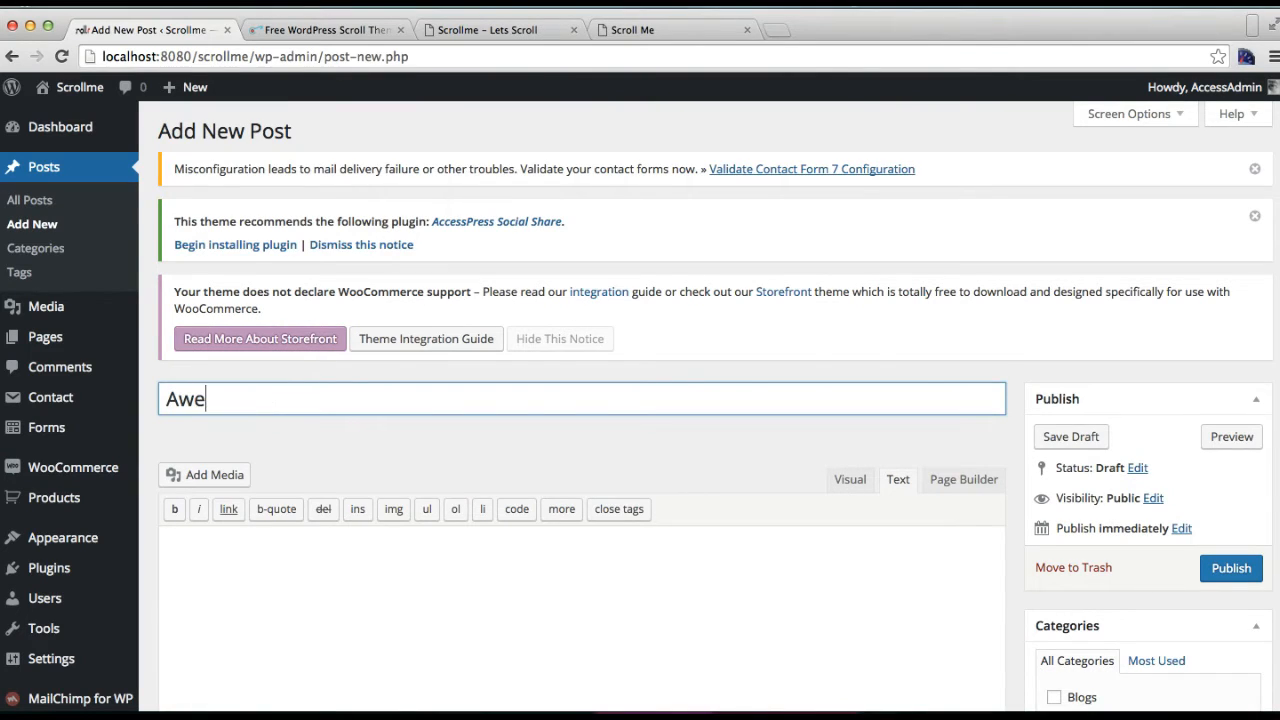
{"action": "type", "text": "some"}
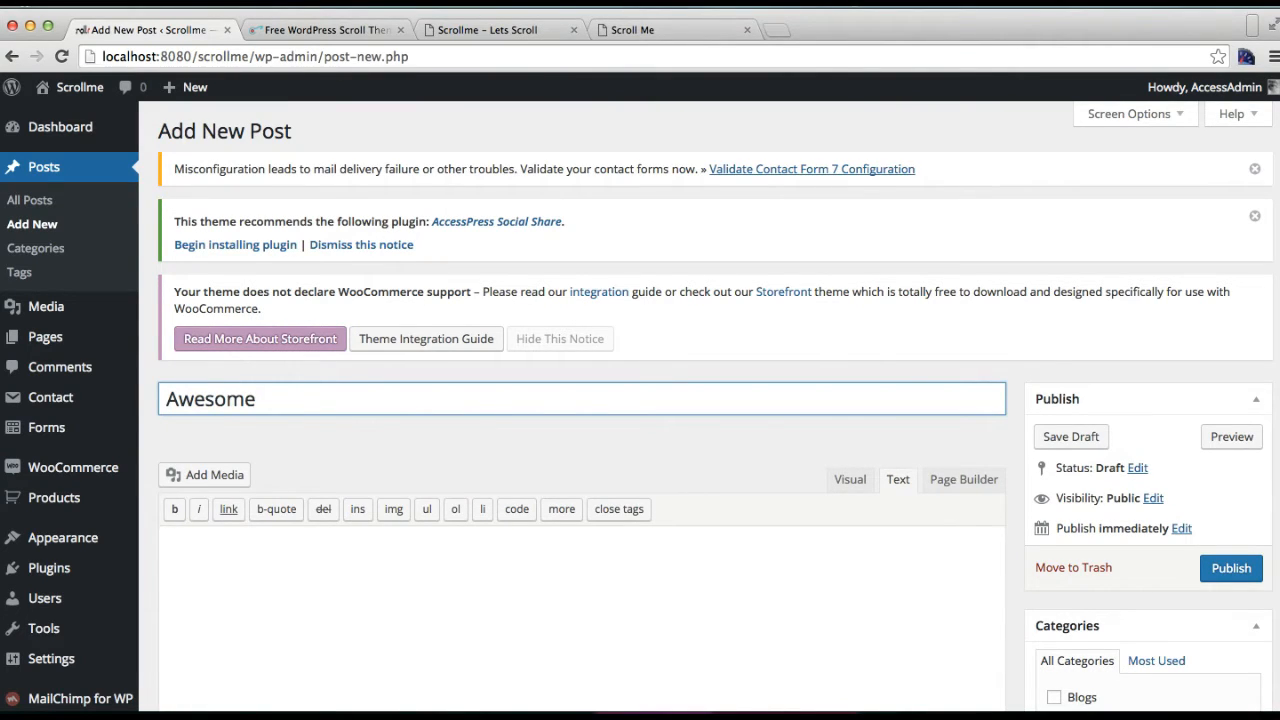
{"action": "type", "text": "Sl"}
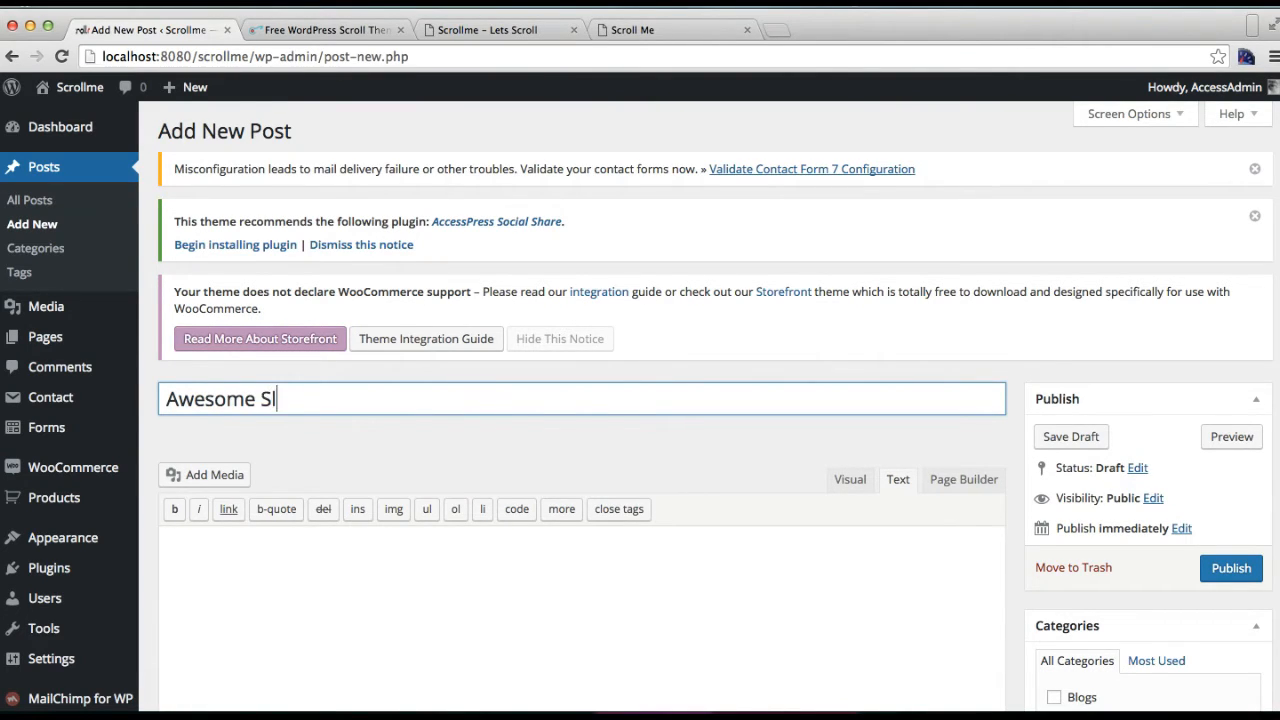
{"action": "type", "text": "ider"}
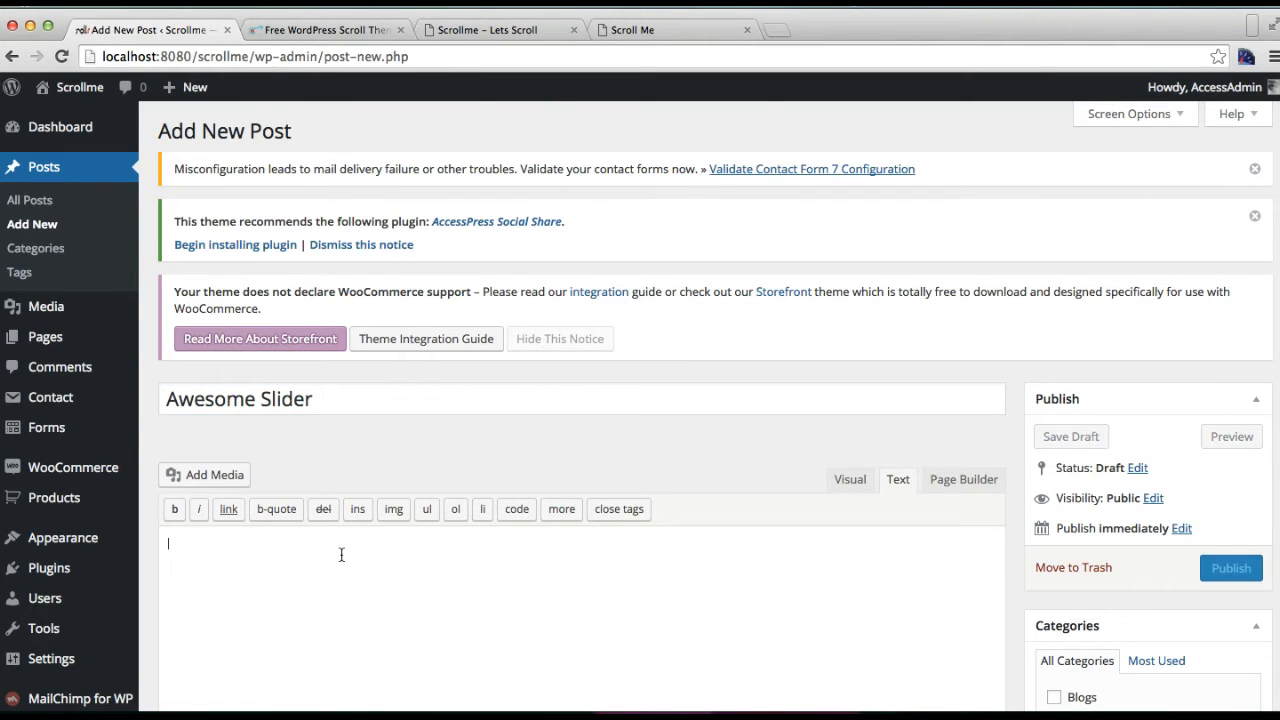
- Set the white laptop photo from Media Library as the featured image
{"action": "scroll", "scroll_direction": "down", "scroll_amount": 3}
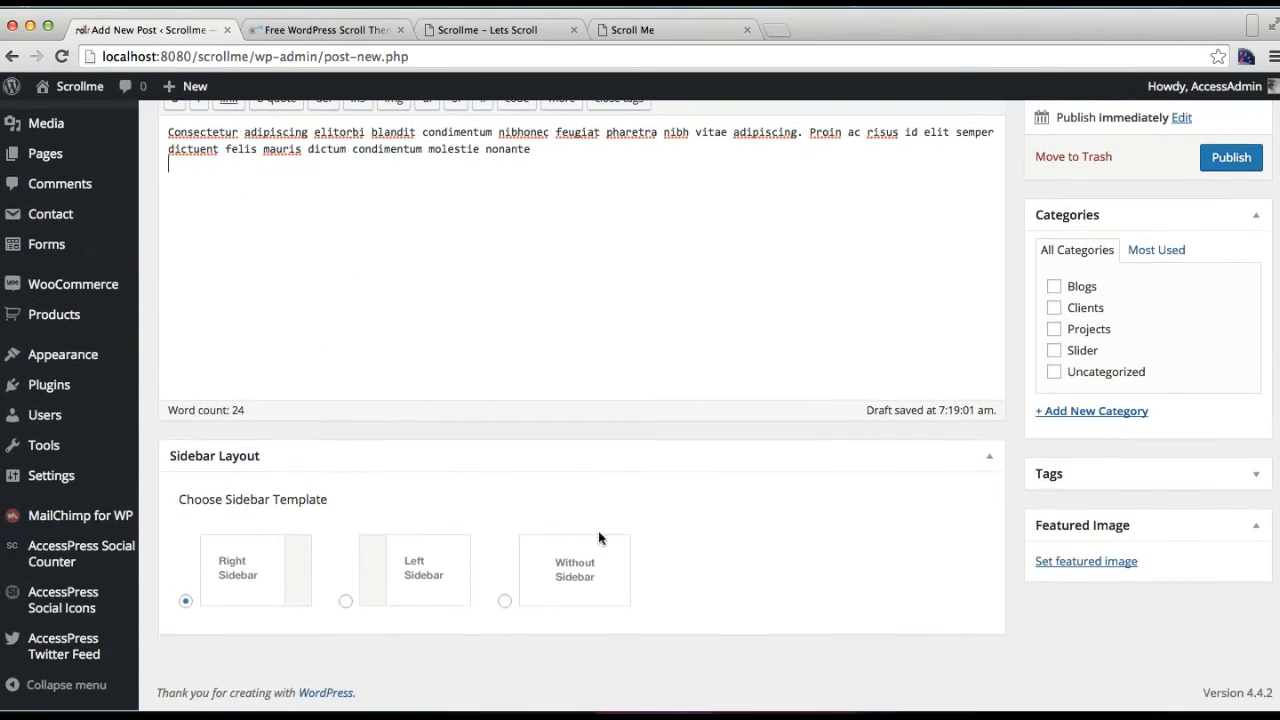
{"action": "left_click", "coordinate": [1085, 561]}
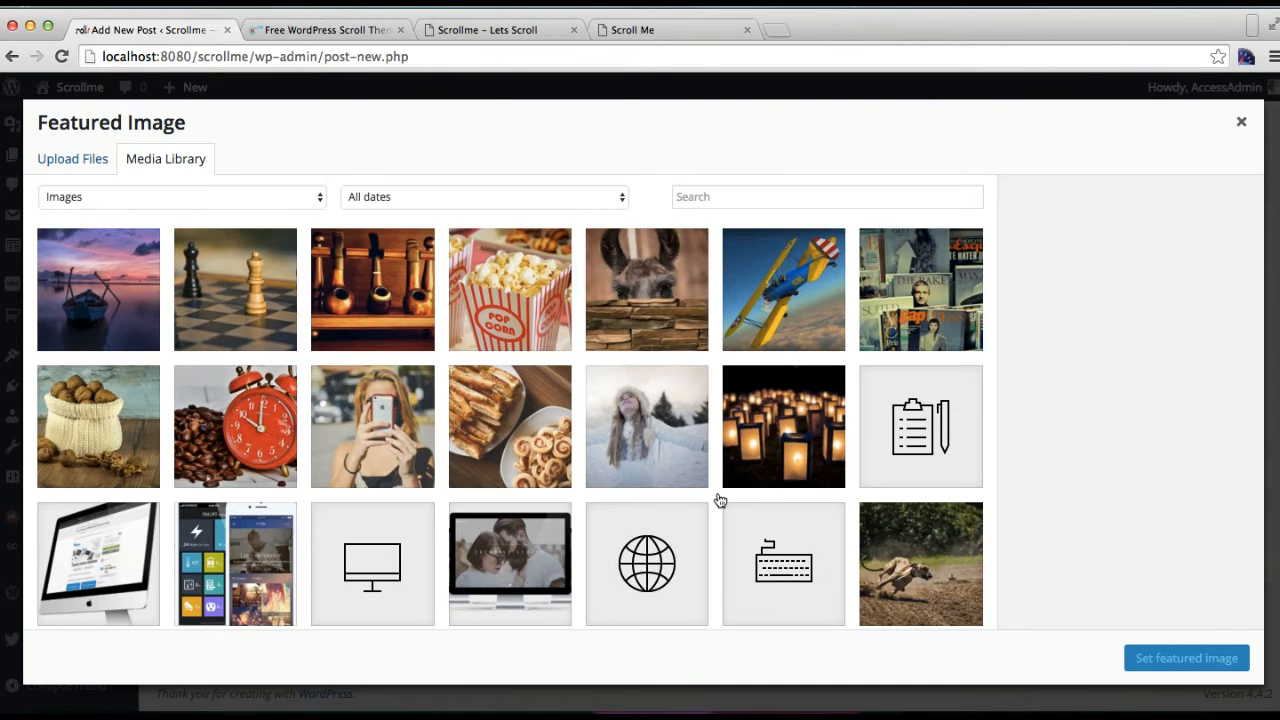
{"action": "scroll", "scroll_direction": "down", "scroll_amount": 3}
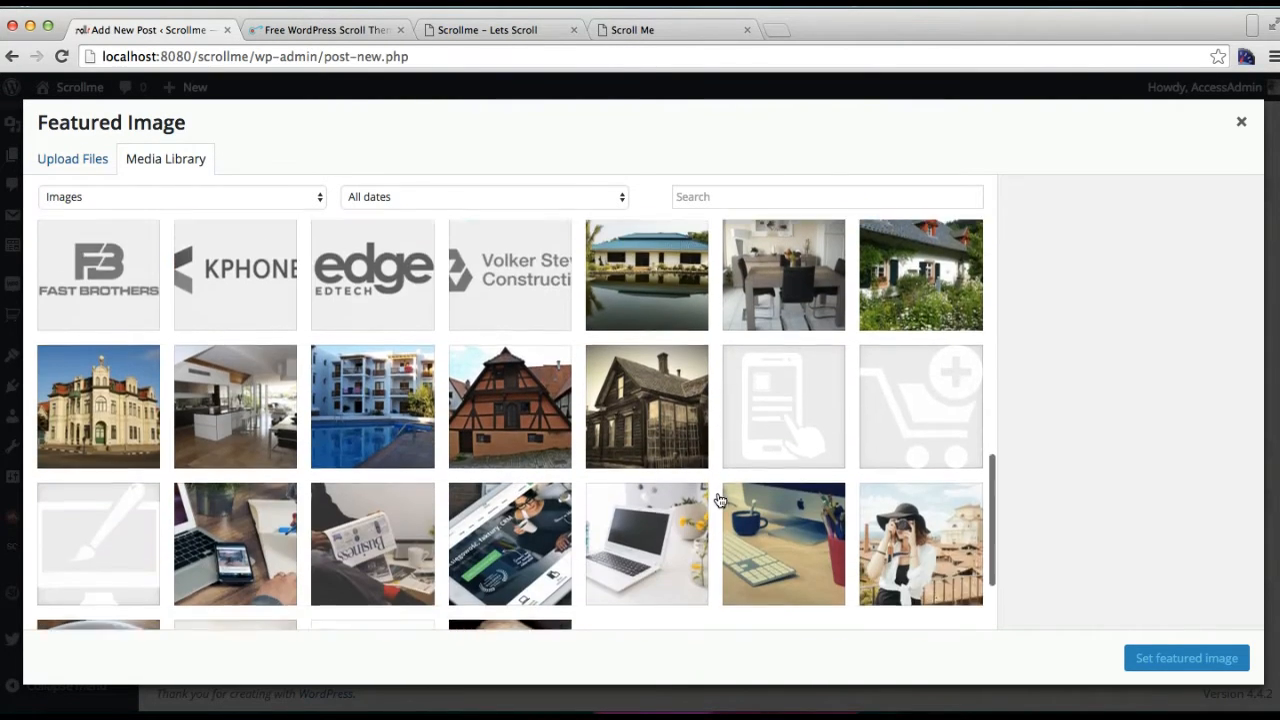
{"action": "left_click", "coordinate": [646, 543]}
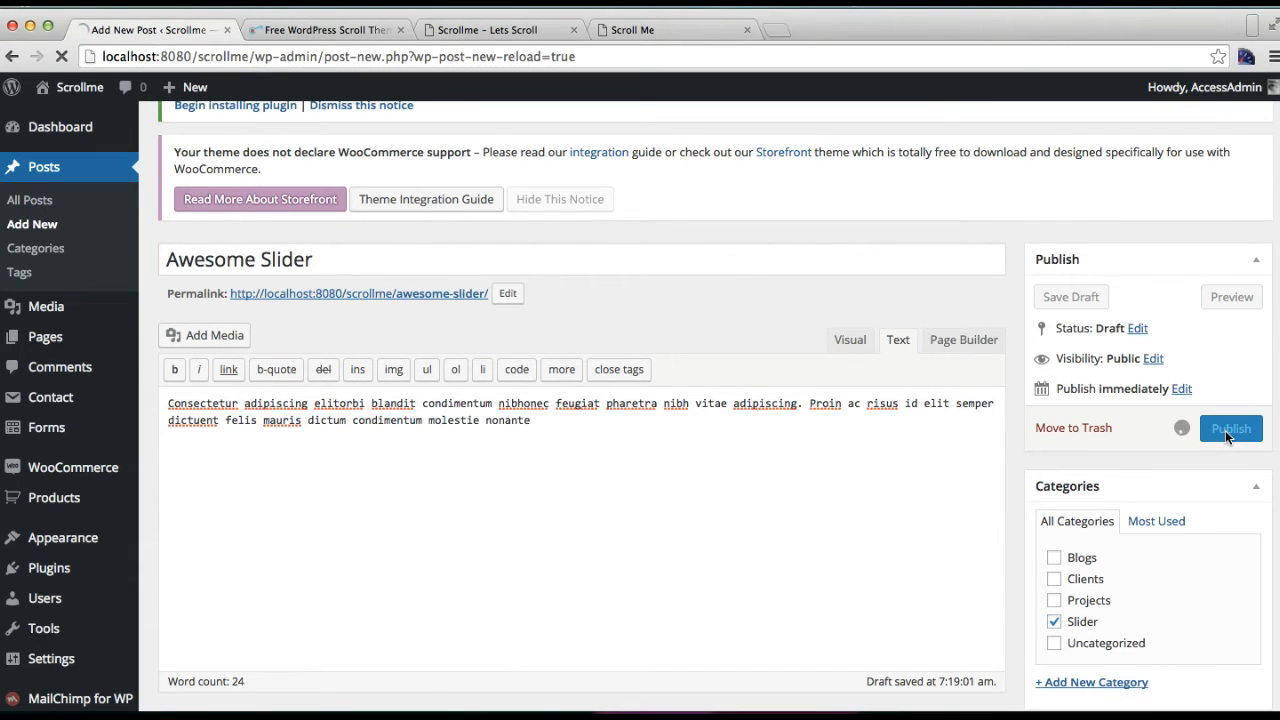
- Publish the Awesome Slider post
{"action": "left_click", "coordinate": [1230, 428]}
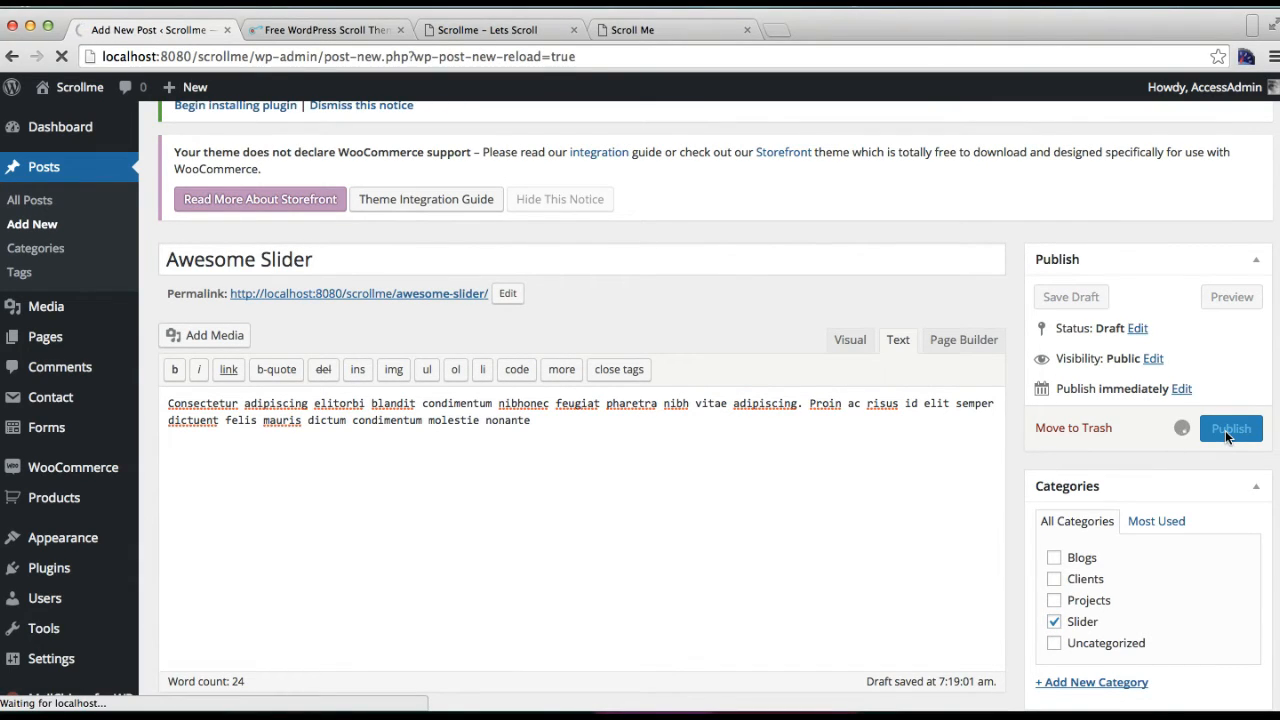
{"action": "left_click", "coordinate": [1231, 428]}
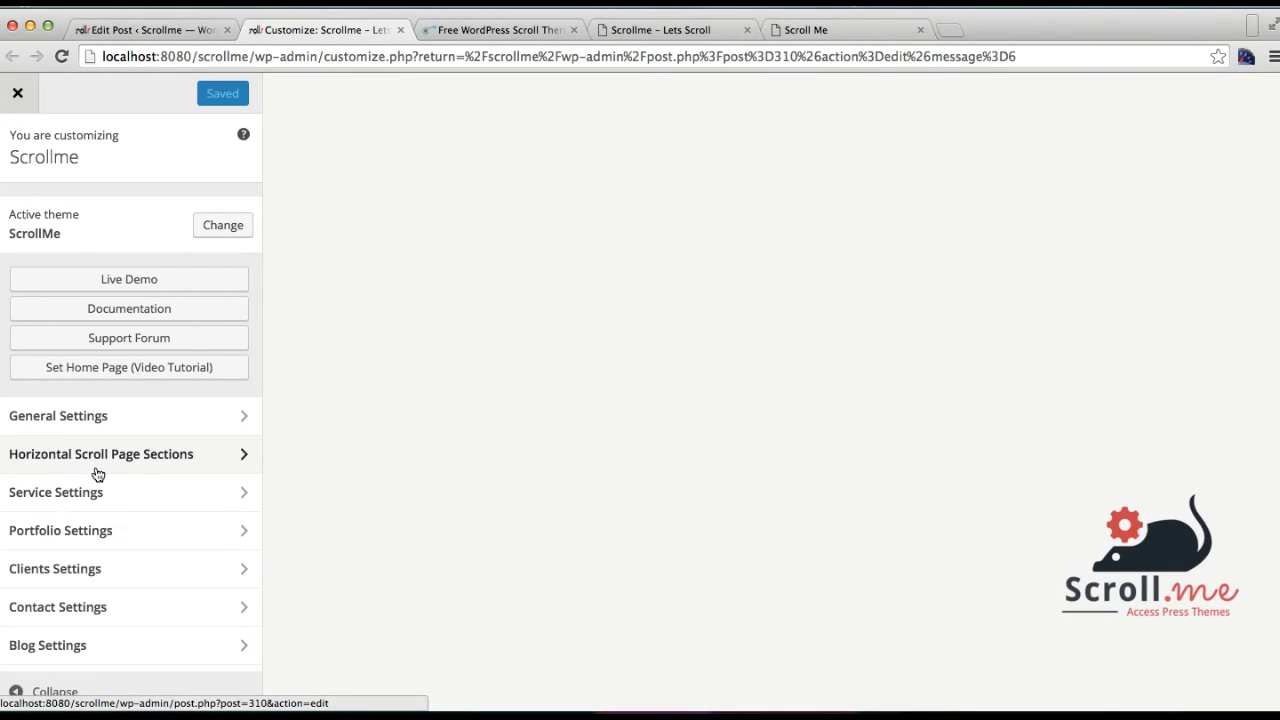
{"action": "mouse_move", "coordinate": [119, 468]}
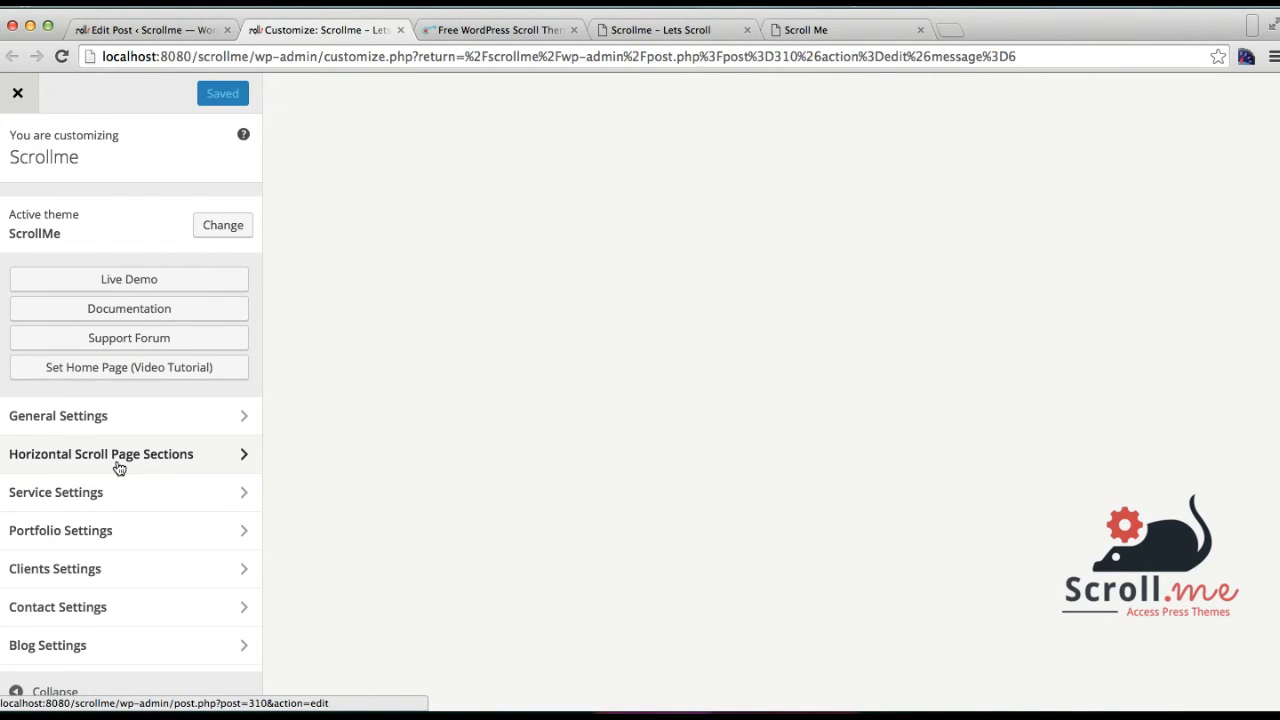
- Point Scroll Section - Slider at the Slider category with captions on, and save
{"action": "left_click", "coordinate": [101, 453]}
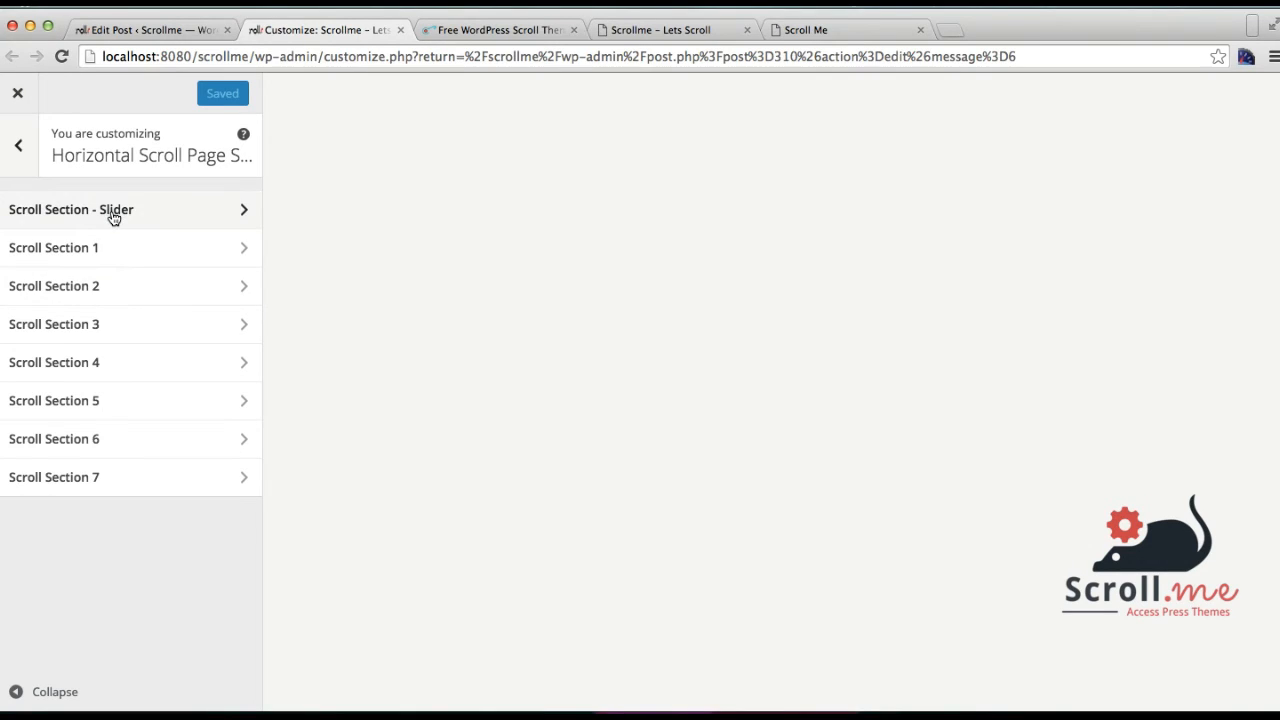
{"action": "left_click", "coordinate": [70, 209]}
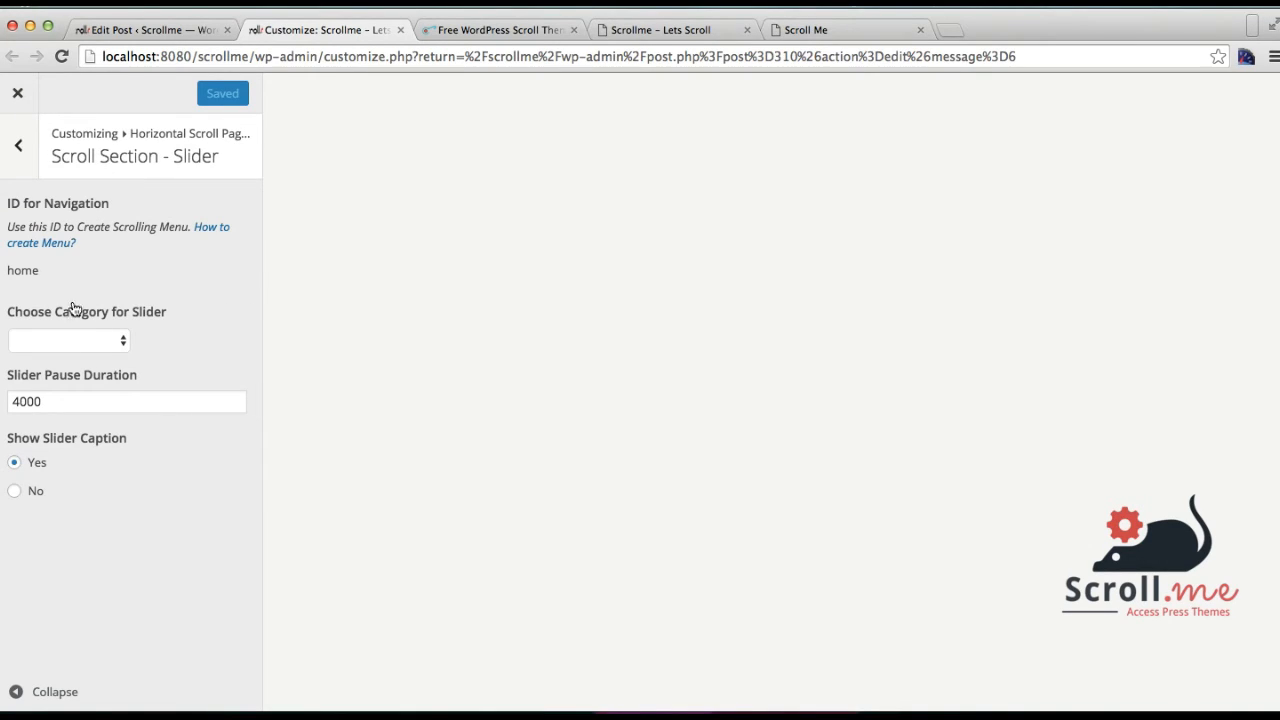
{"action": "left_click", "coordinate": [67, 340]}
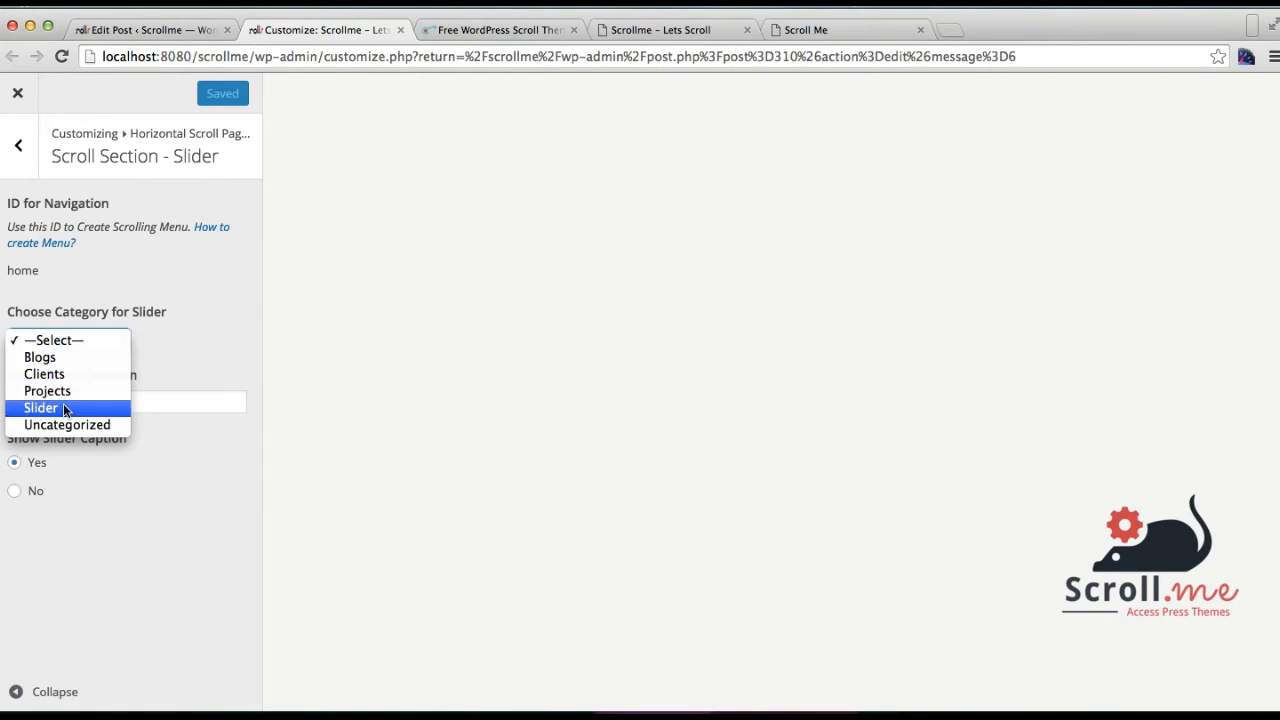
{"action": "left_click", "coordinate": [41, 407]}
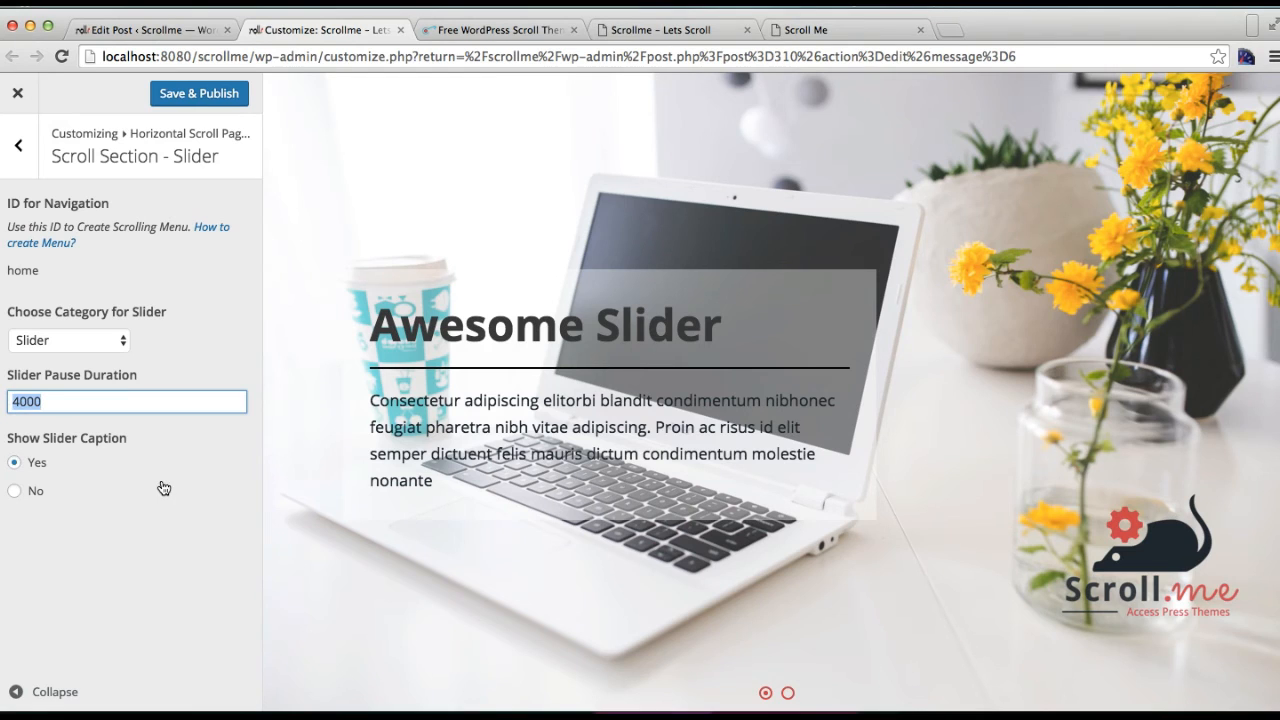
{"action": "left_click", "coordinate": [14, 490]}
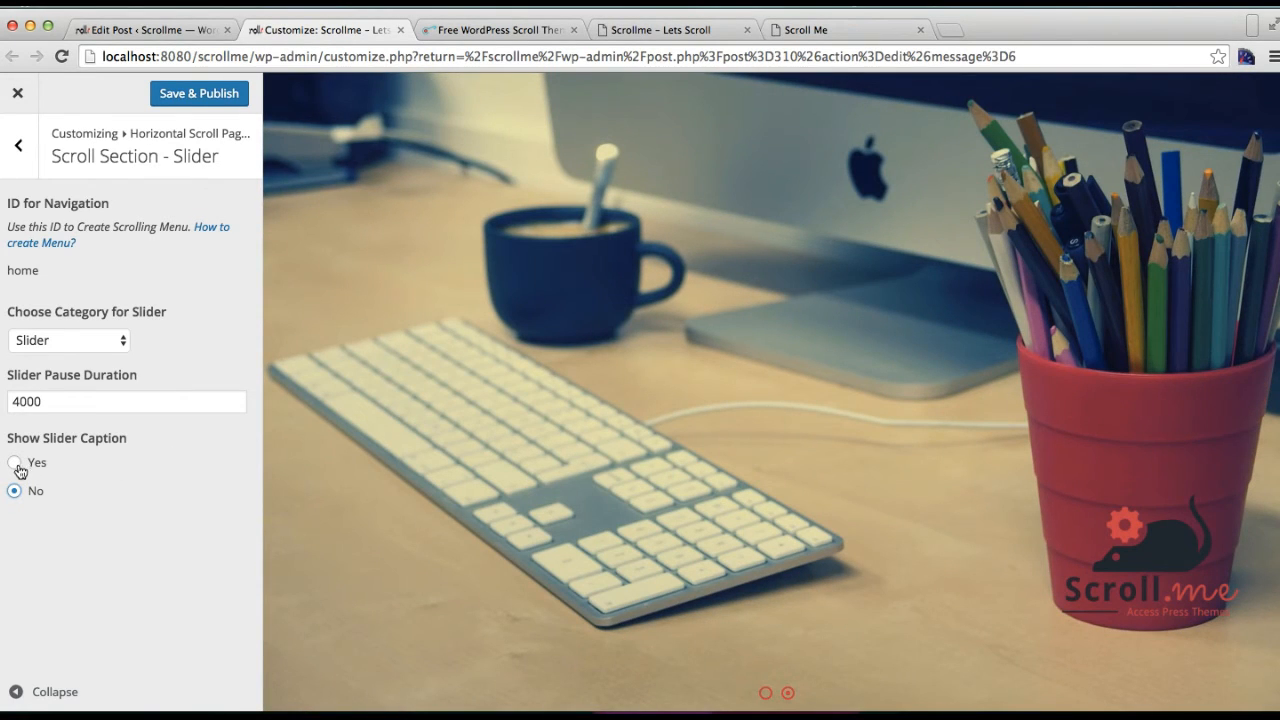
{"action": "left_click", "coordinate": [15, 462]}
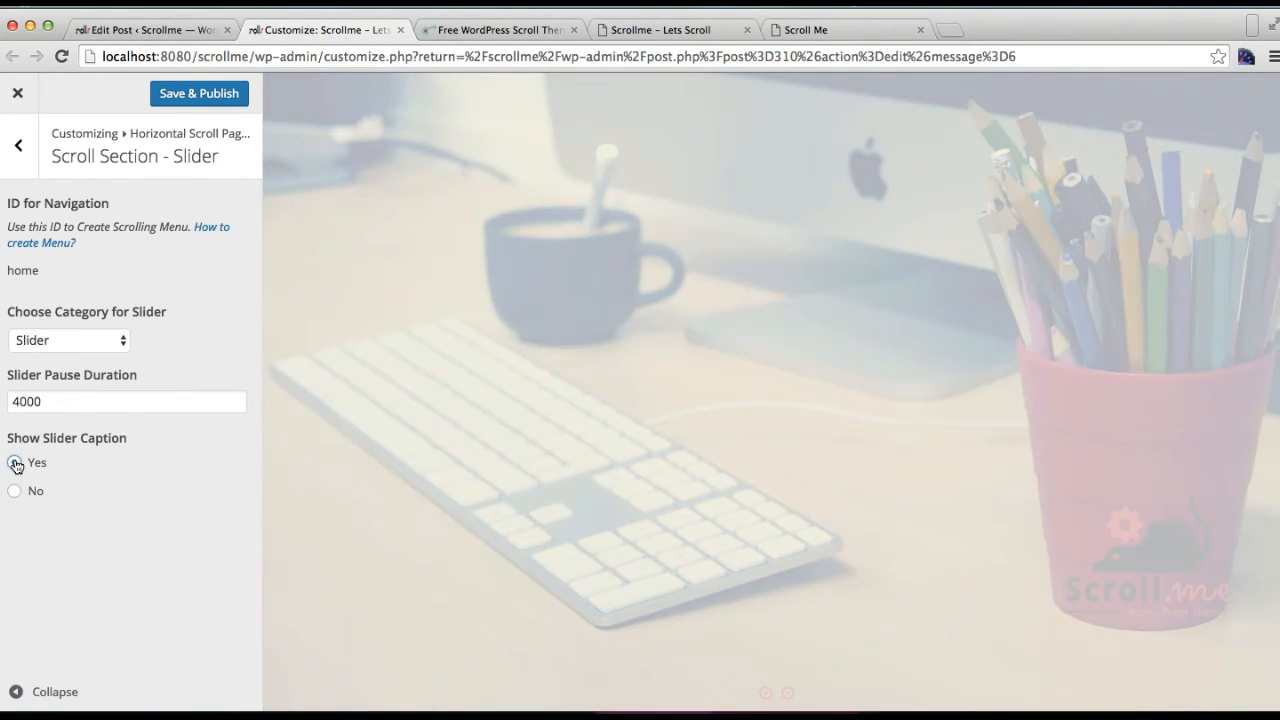
{"action": "left_click", "coordinate": [14, 462]}
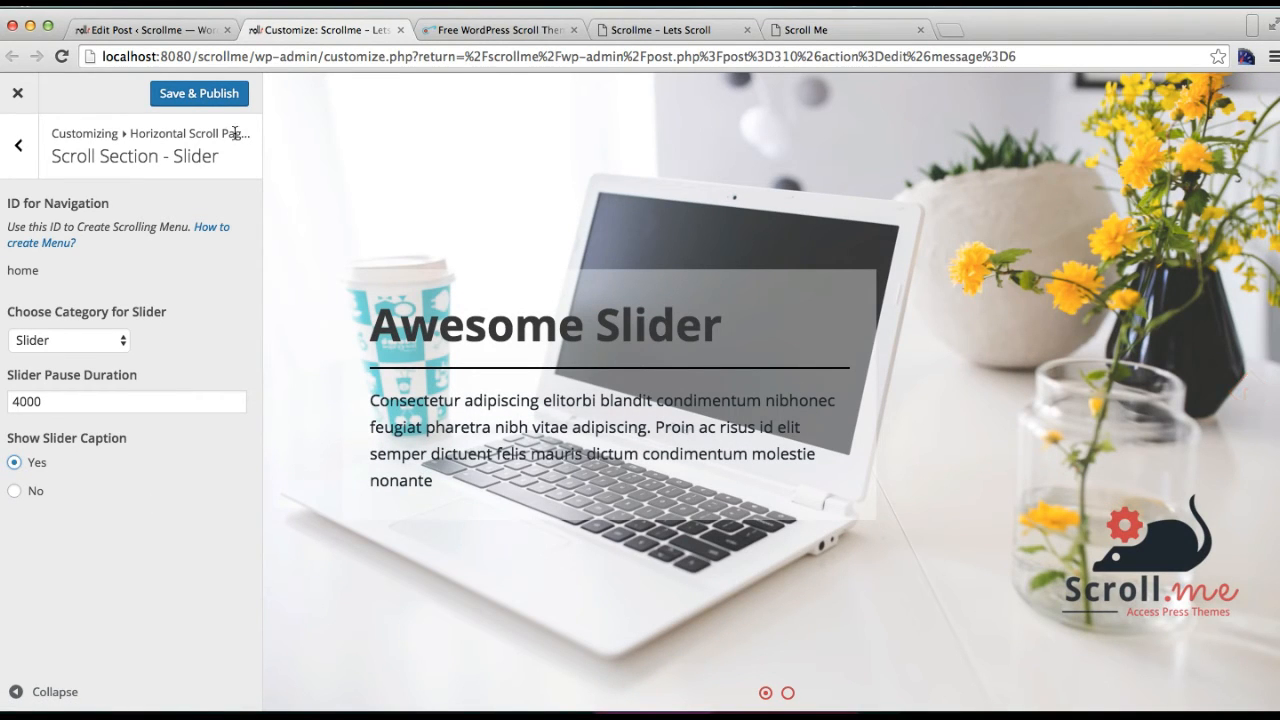
{"action": "left_click", "coordinate": [198, 93]}
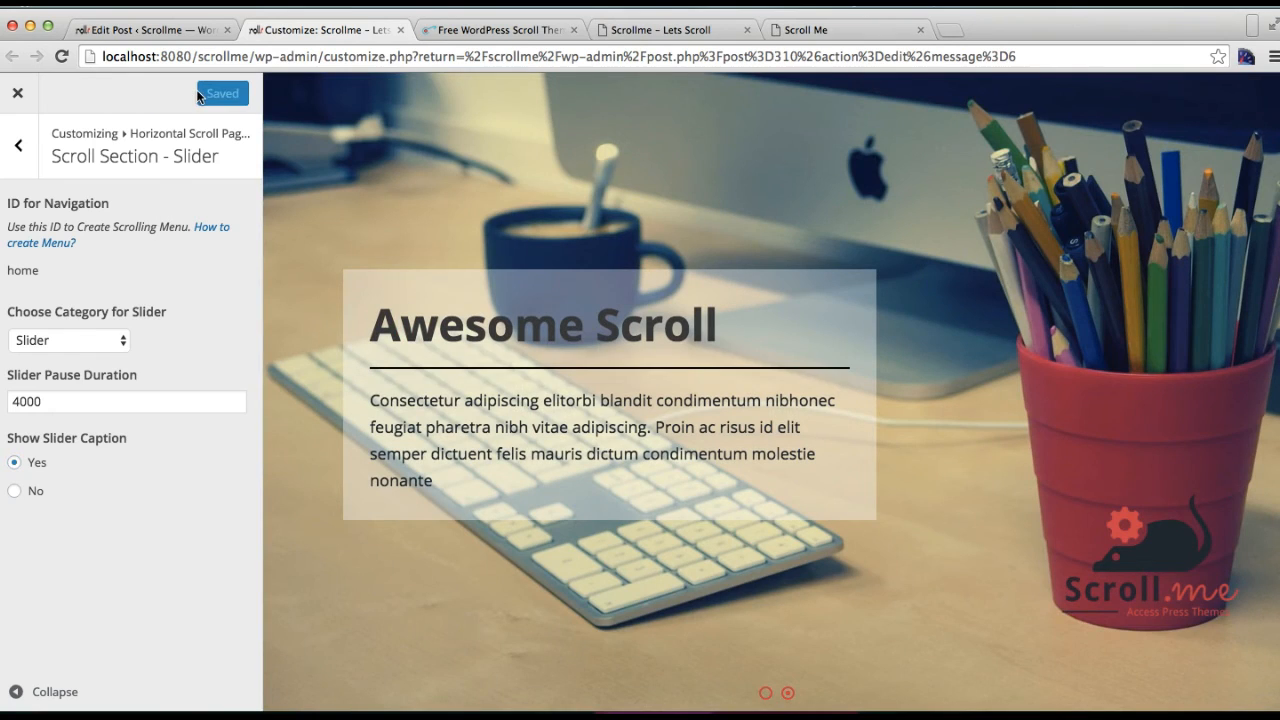
- Return to the Awesome Slider post, then view the live site's slider
{"action": "left_click", "coordinate": [150, 29]}
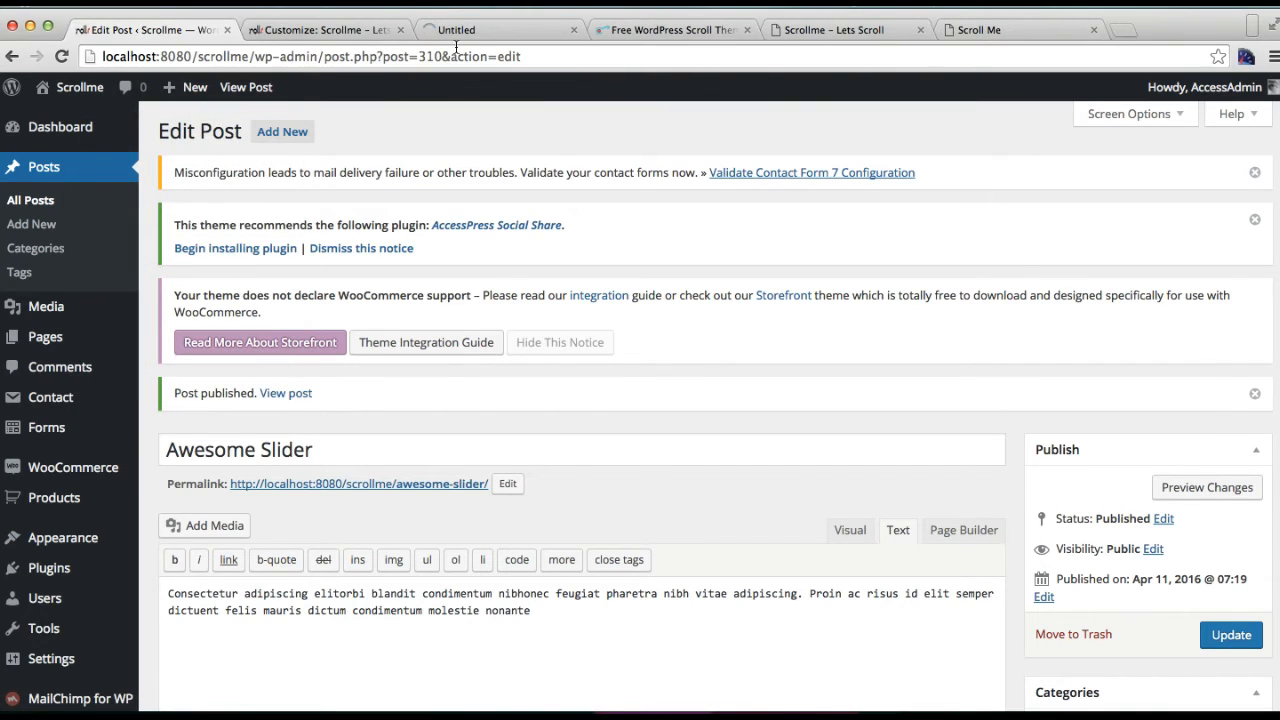
{"action": "left_click", "coordinate": [490, 29]}
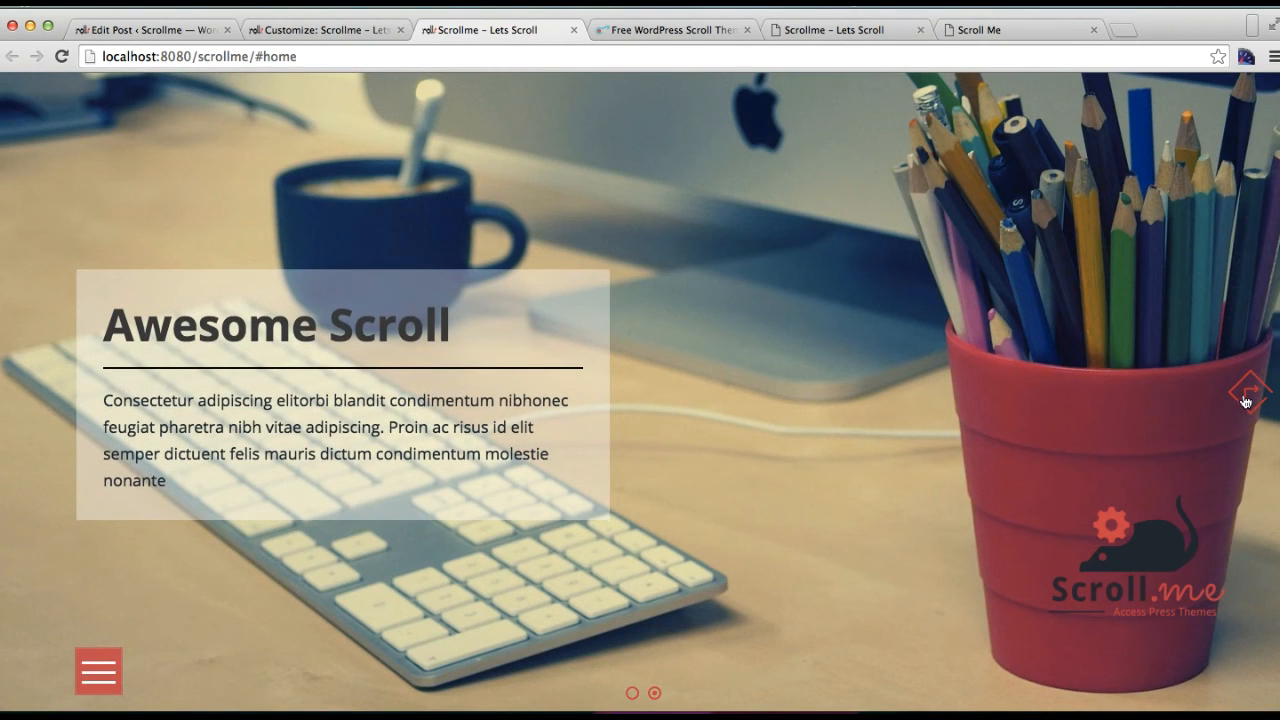
{"action": "mouse_move", "coordinate": [750, 382]}
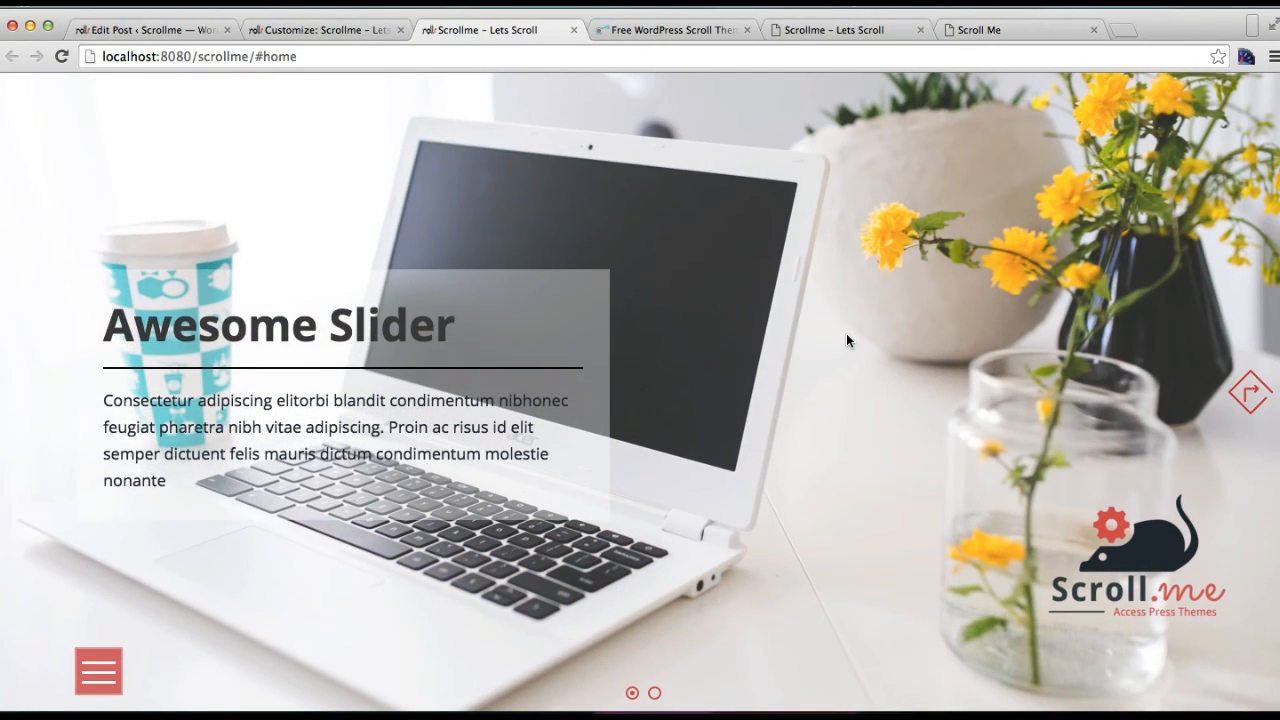
{"action": "mouse_move", "coordinate": [1006, 157]}
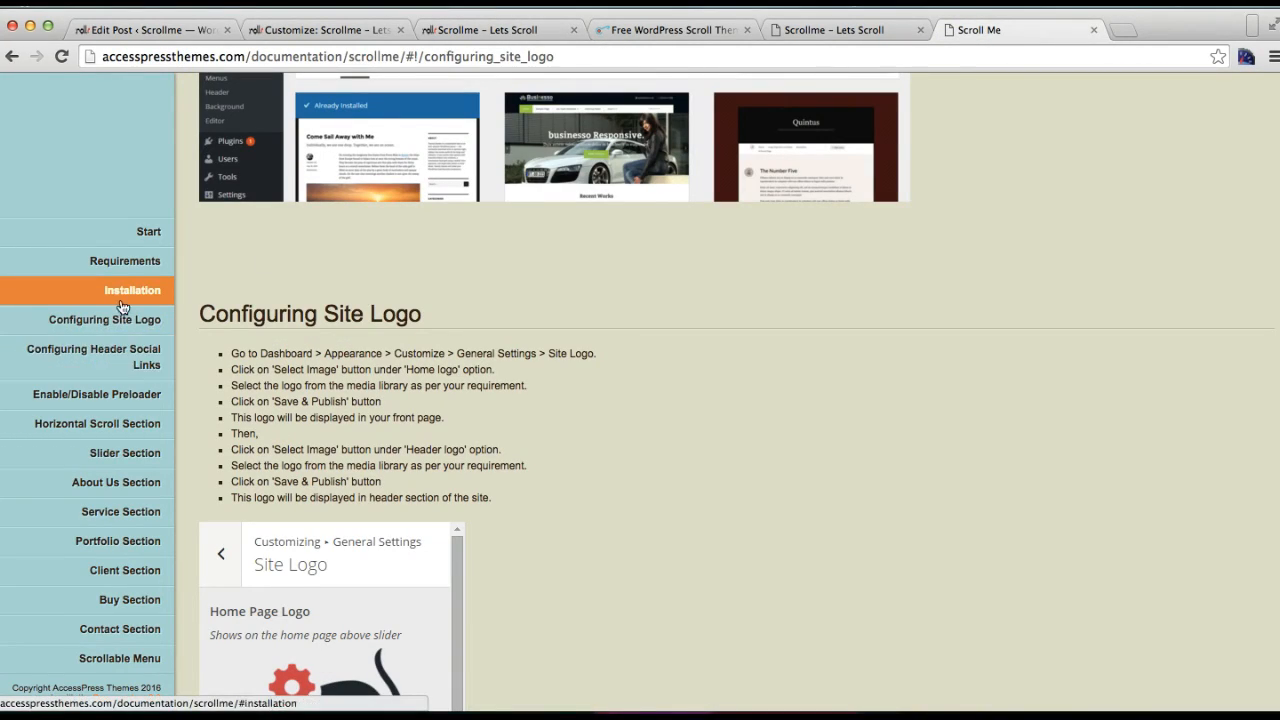
- Open the Slider Section docs page and scroll to the slider category and post instructions
{"action": "left_click", "coordinate": [125, 453]}
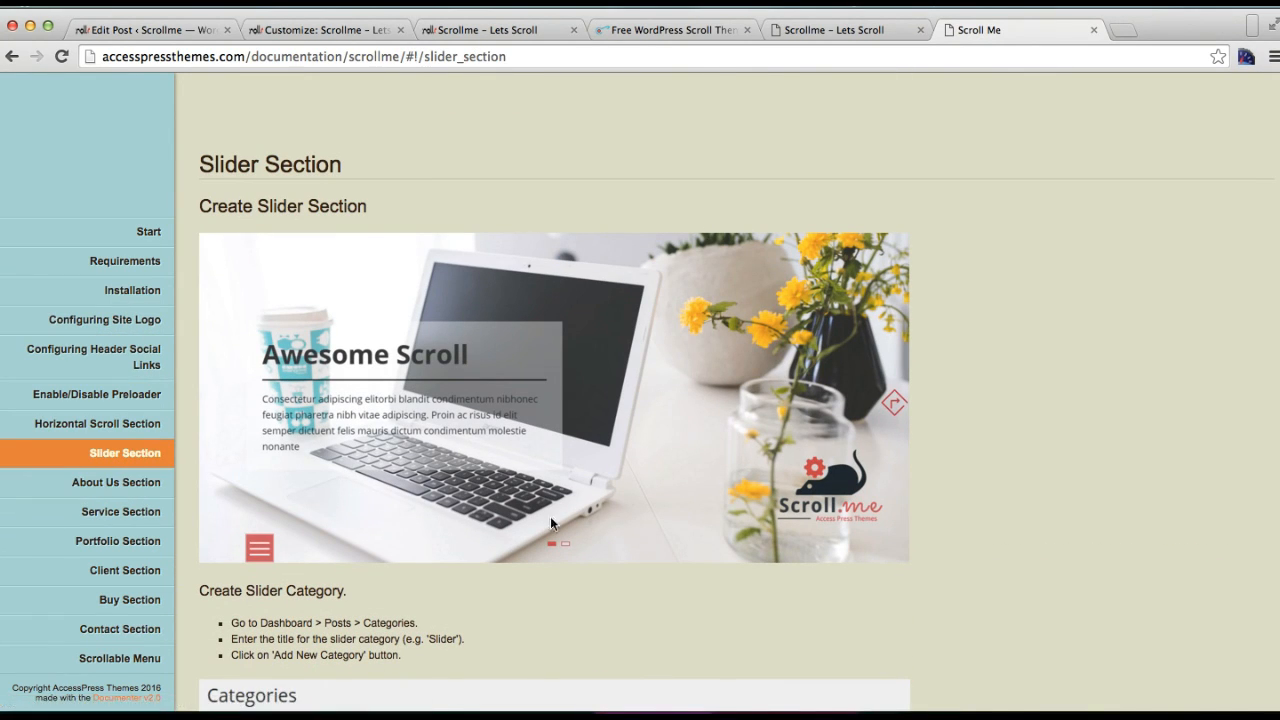
{"action": "scroll", "scroll_direction": "down", "scroll_amount": 3}
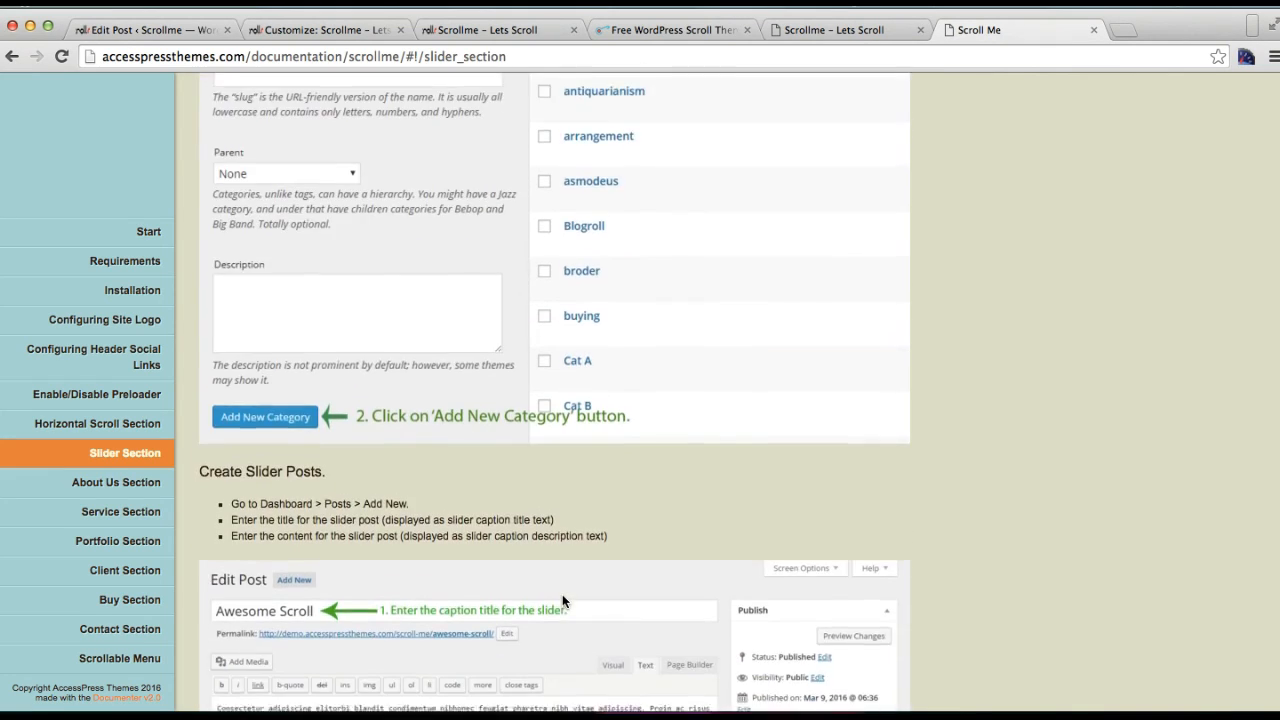